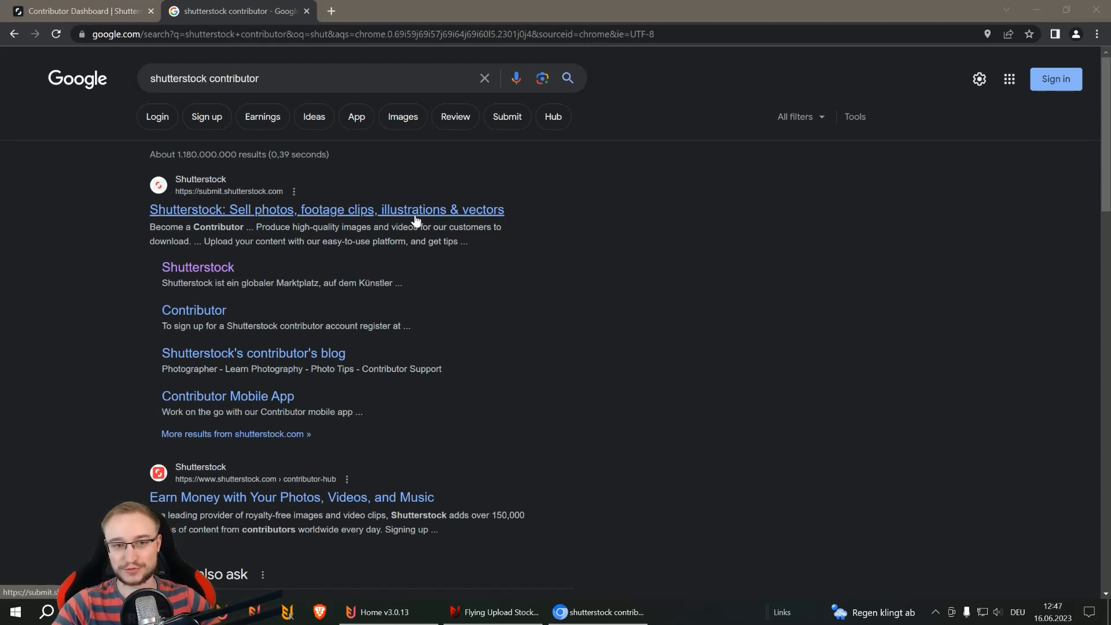
# Open Shutterstock Contributor from the search results and go to Portfolio > Submit content.
pyautogui.click(326, 209)
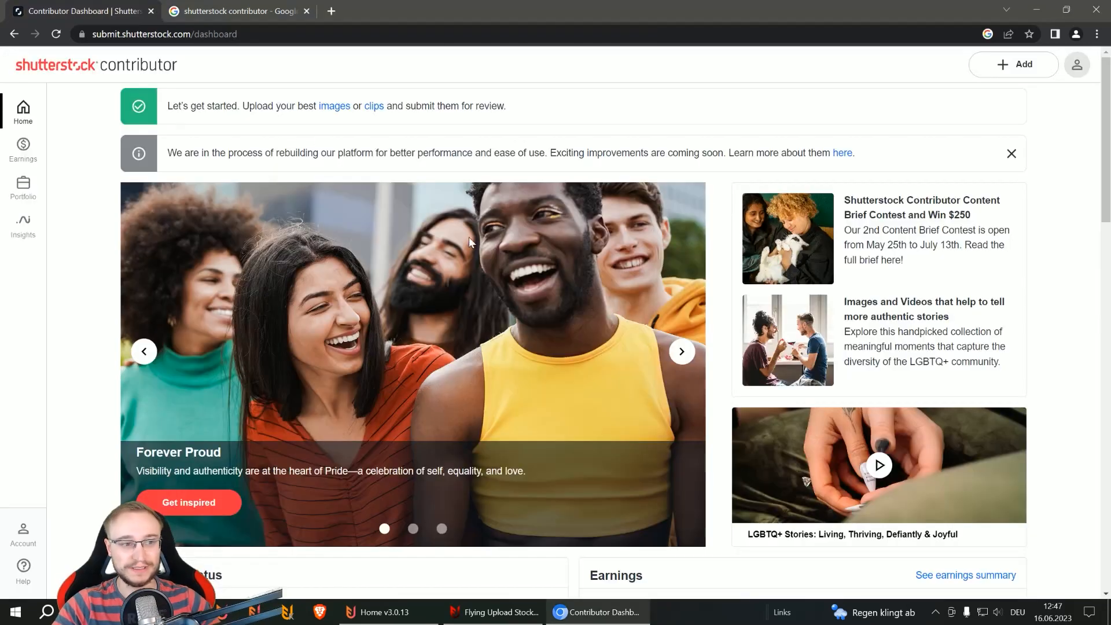
pyautogui.moveTo(657, 76)
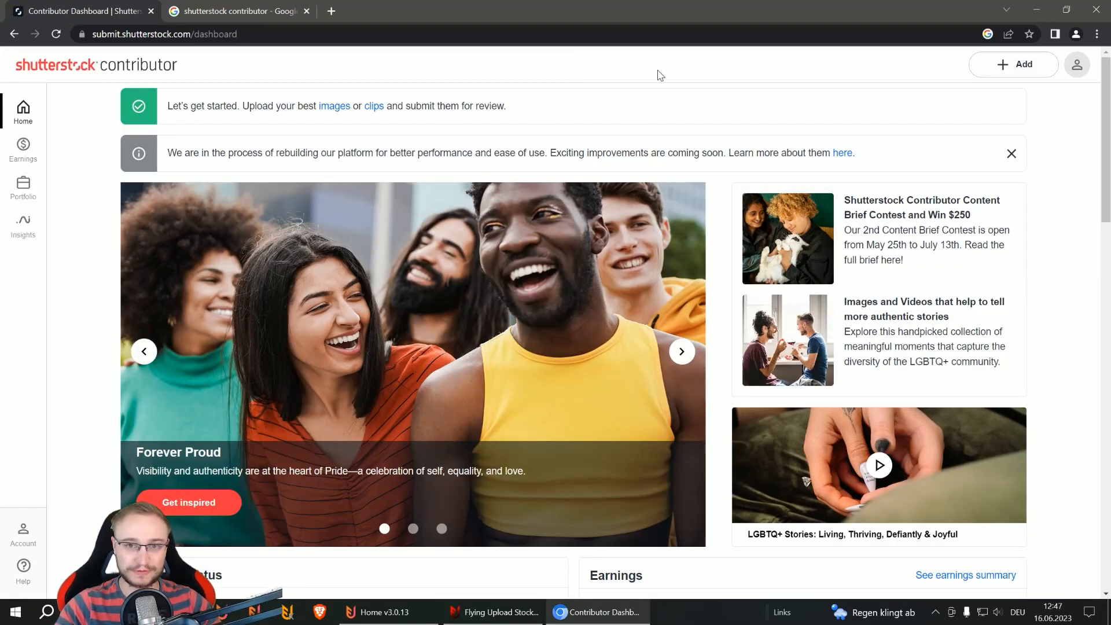
pyautogui.moveTo(577, 47)
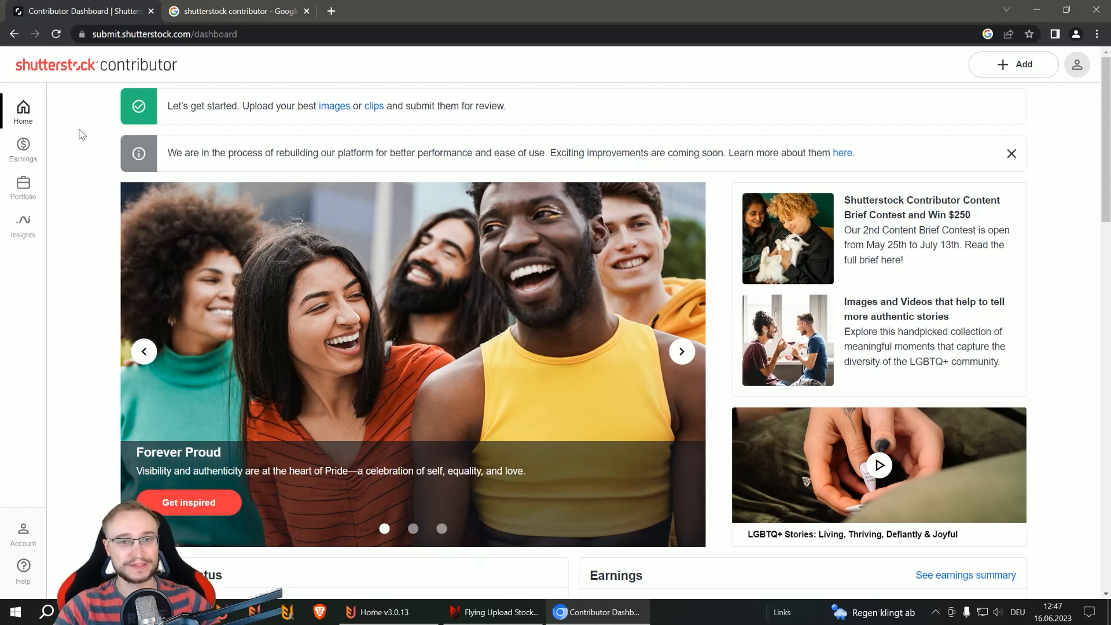
pyautogui.moveTo(22, 149)
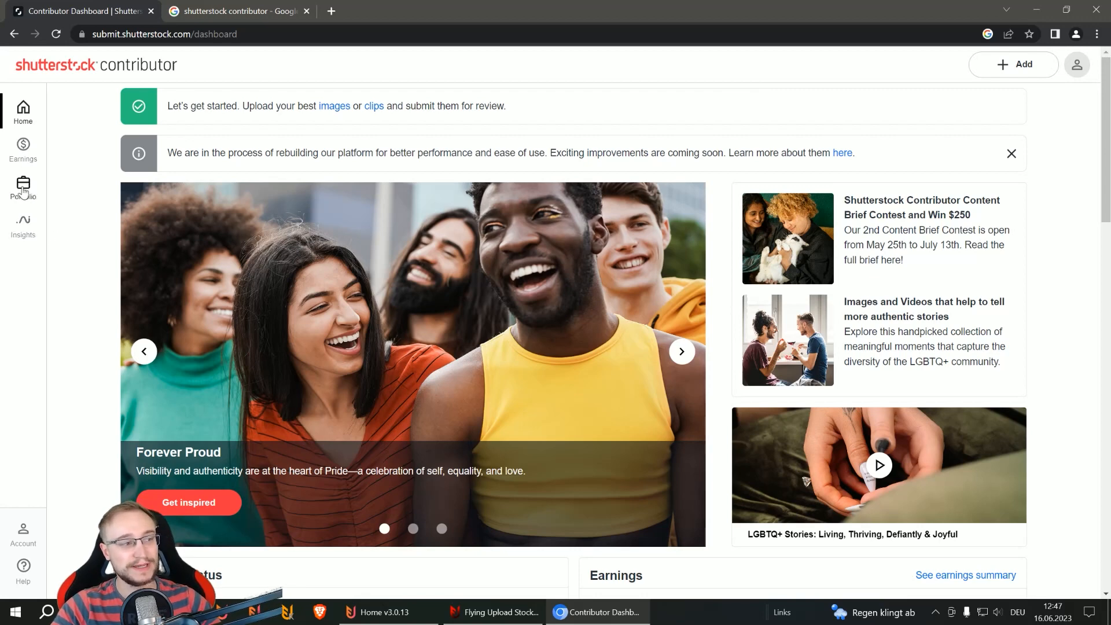
pyautogui.click(22, 187)
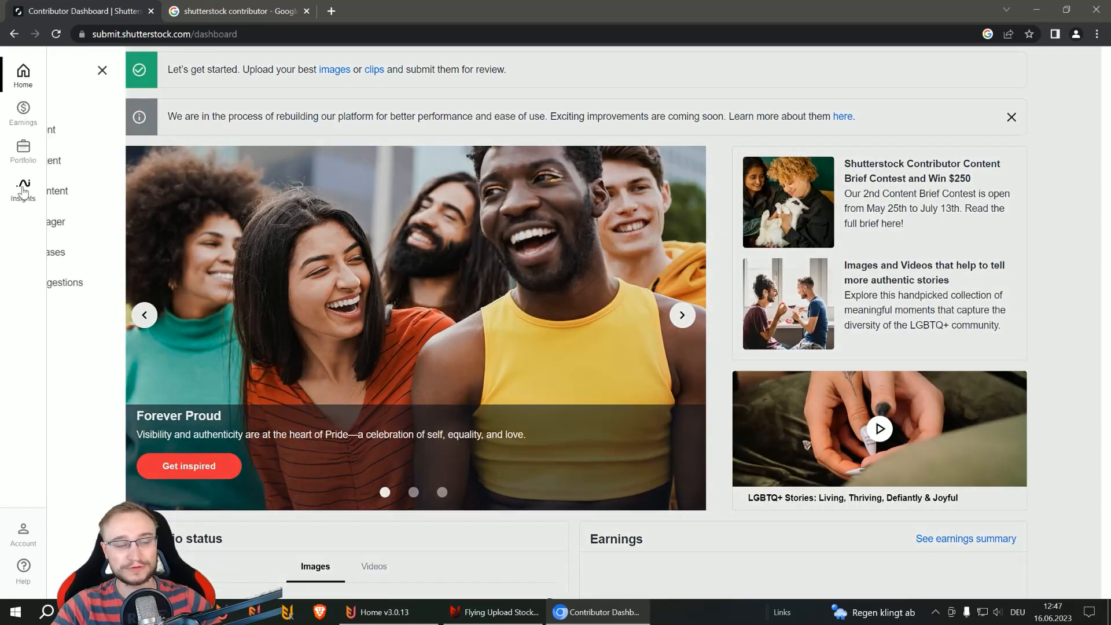
pyautogui.click(23, 149)
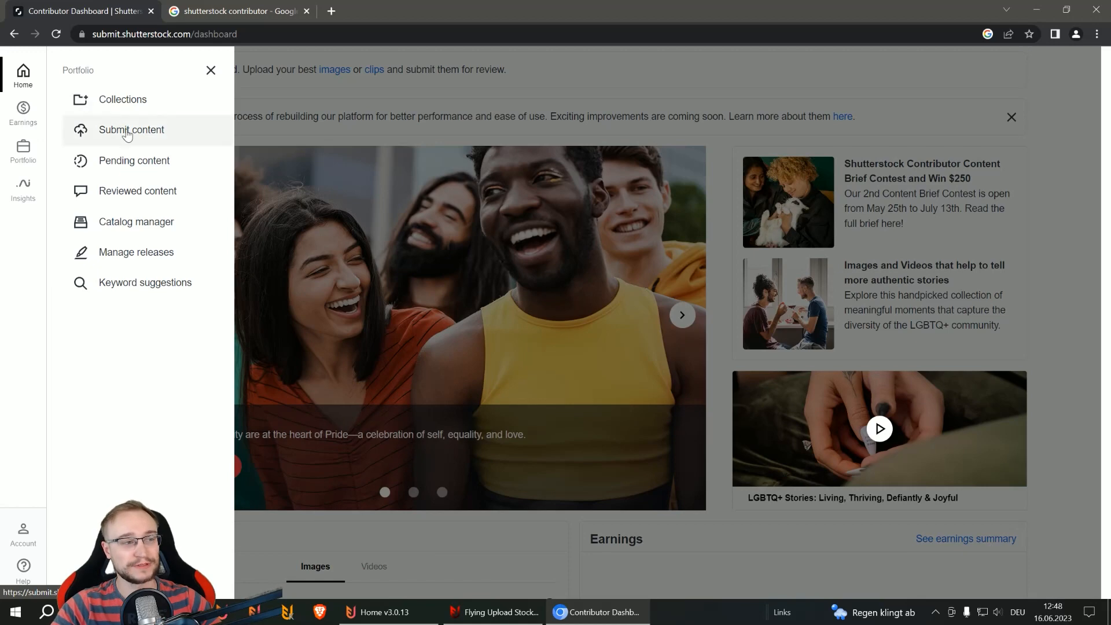
pyautogui.click(131, 130)
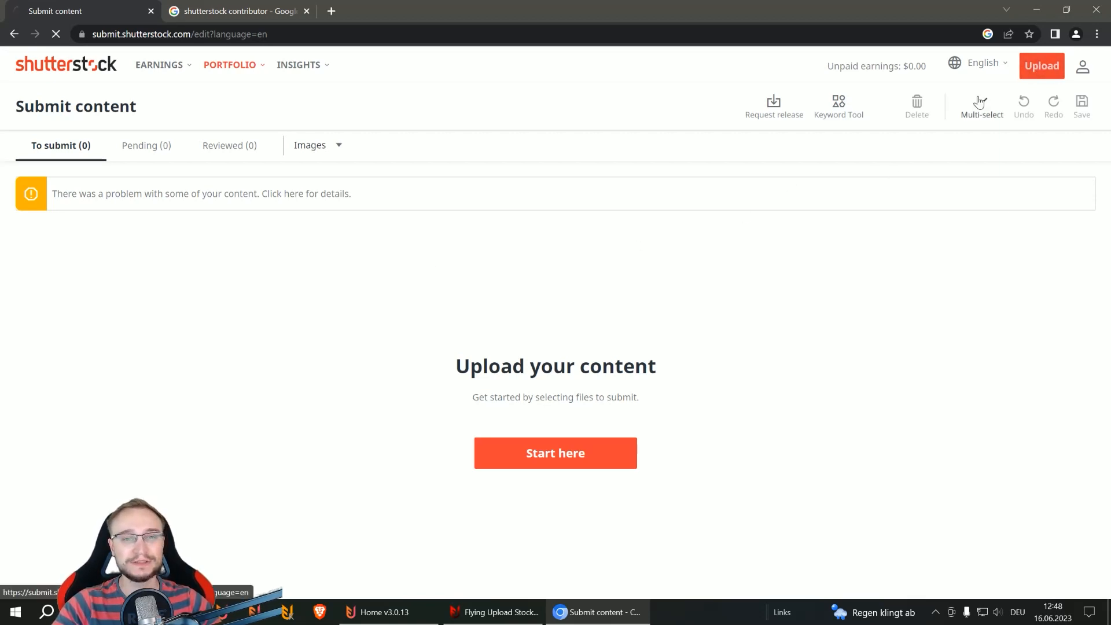
# Start the upload process from the Submit content page.
pyautogui.click(555, 452)
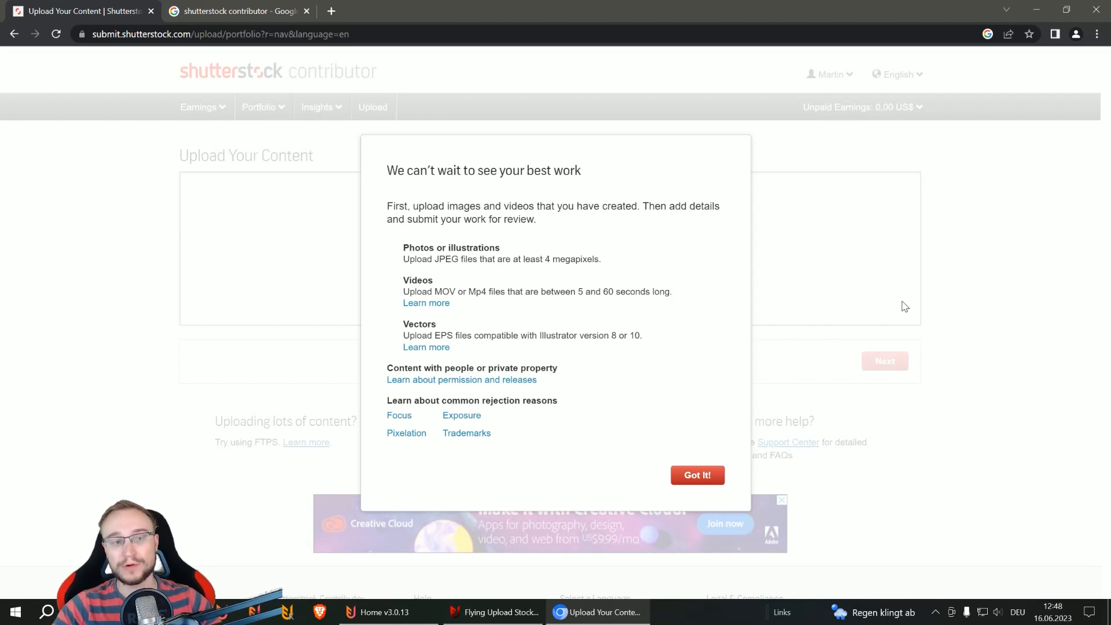
pyautogui.moveTo(632, 382)
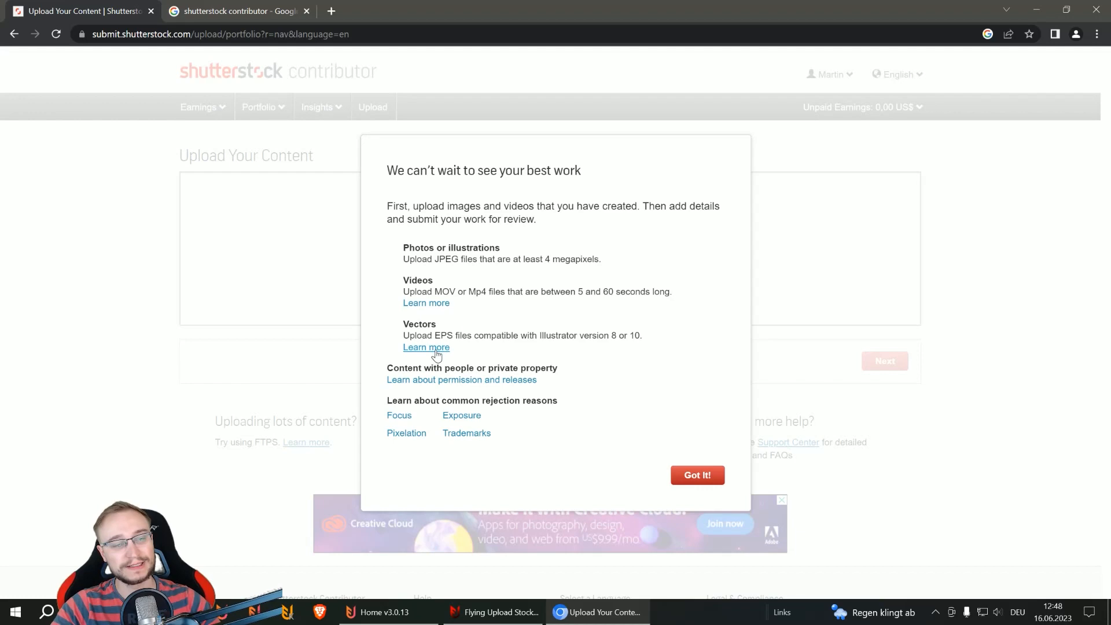
# Open the vector help article and scroll through its EPS file requirements.
pyautogui.click(426, 347)
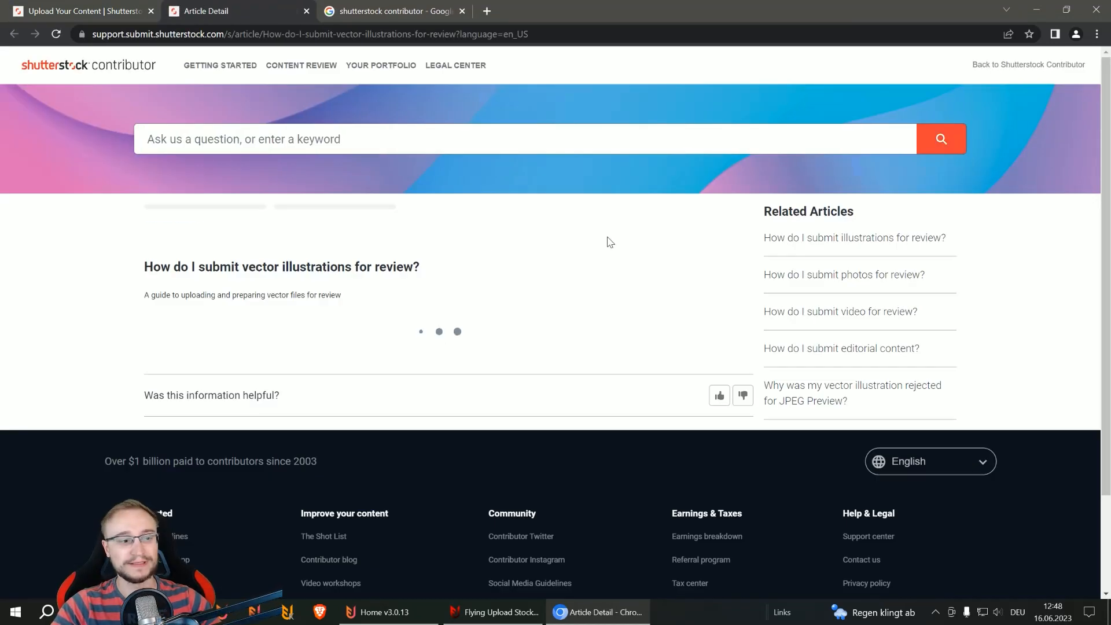
pyautogui.scroll(-3)
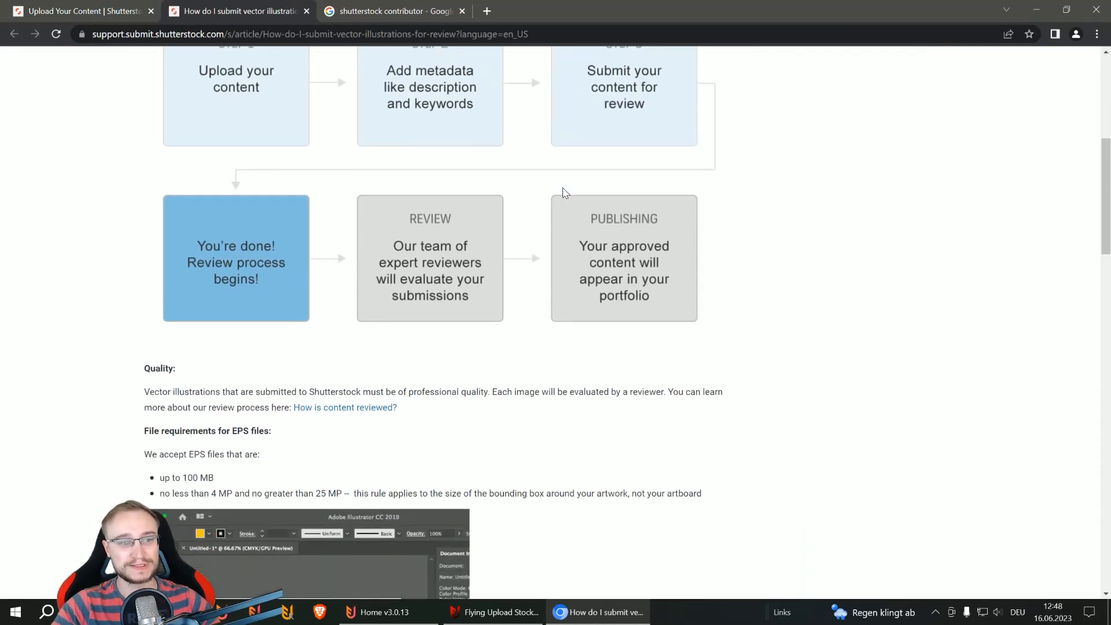
pyautogui.scroll(-3)
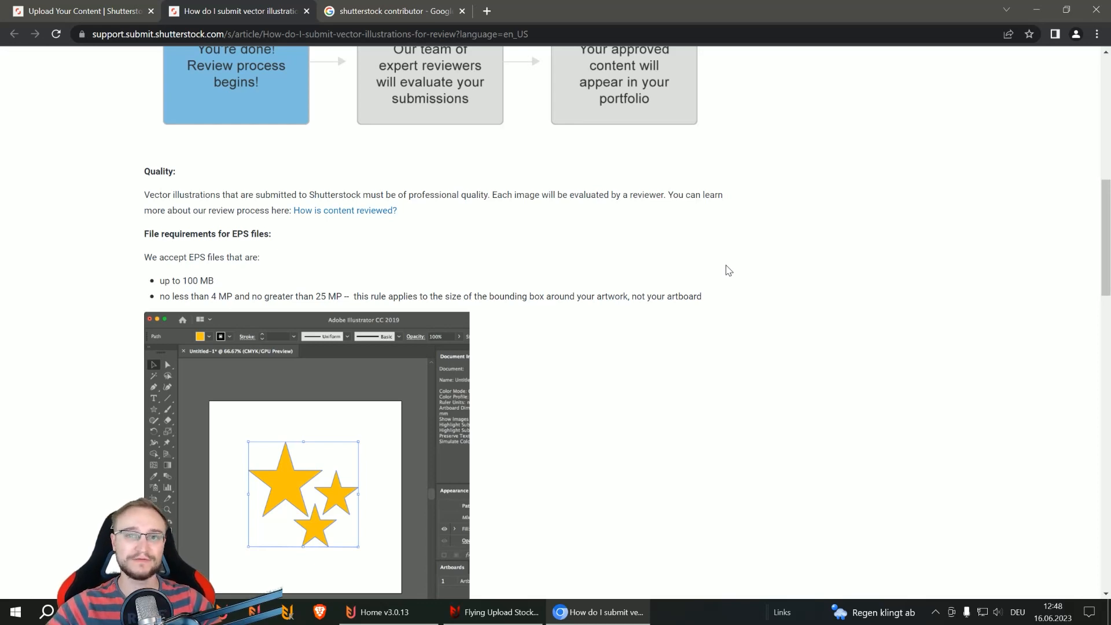
pyautogui.moveTo(646, 262)
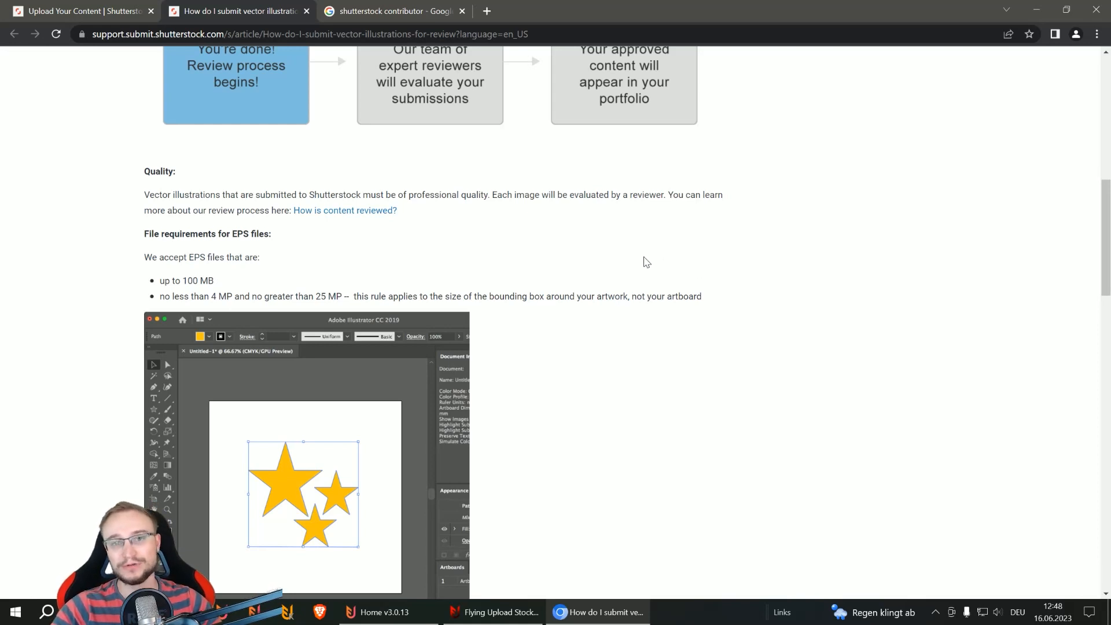
pyautogui.moveTo(713, 268)
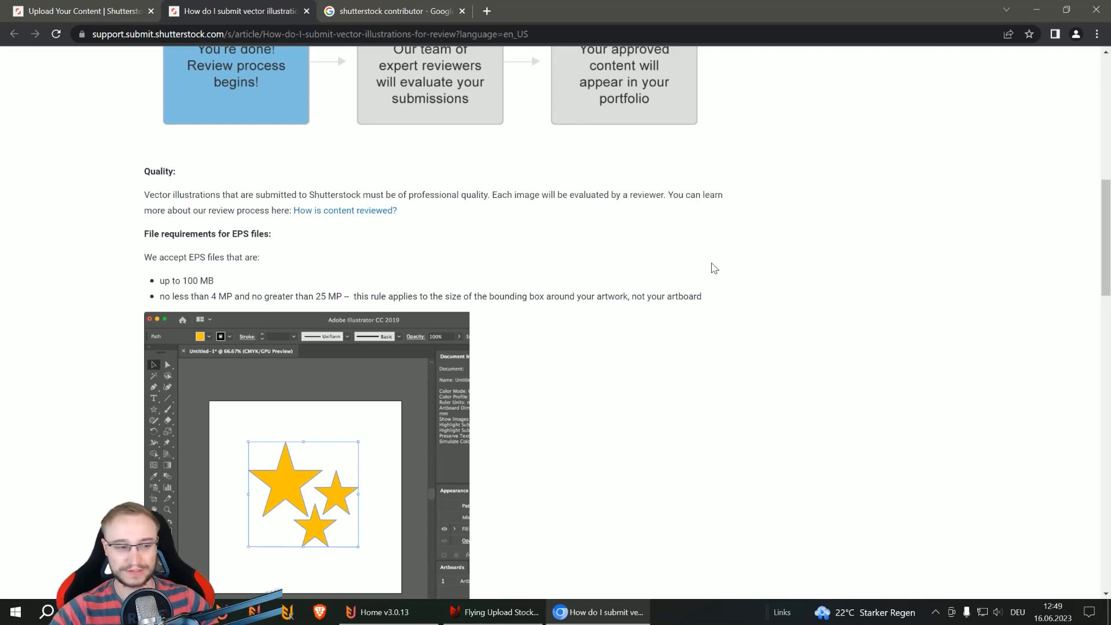
pyautogui.moveTo(571, 264)
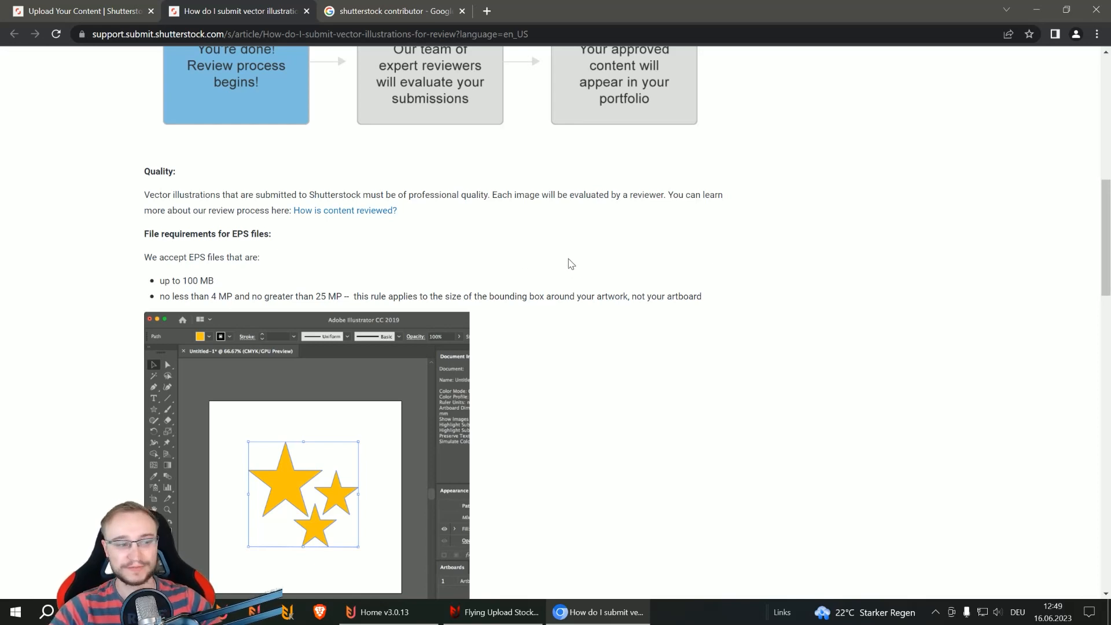
pyautogui.scroll(3)
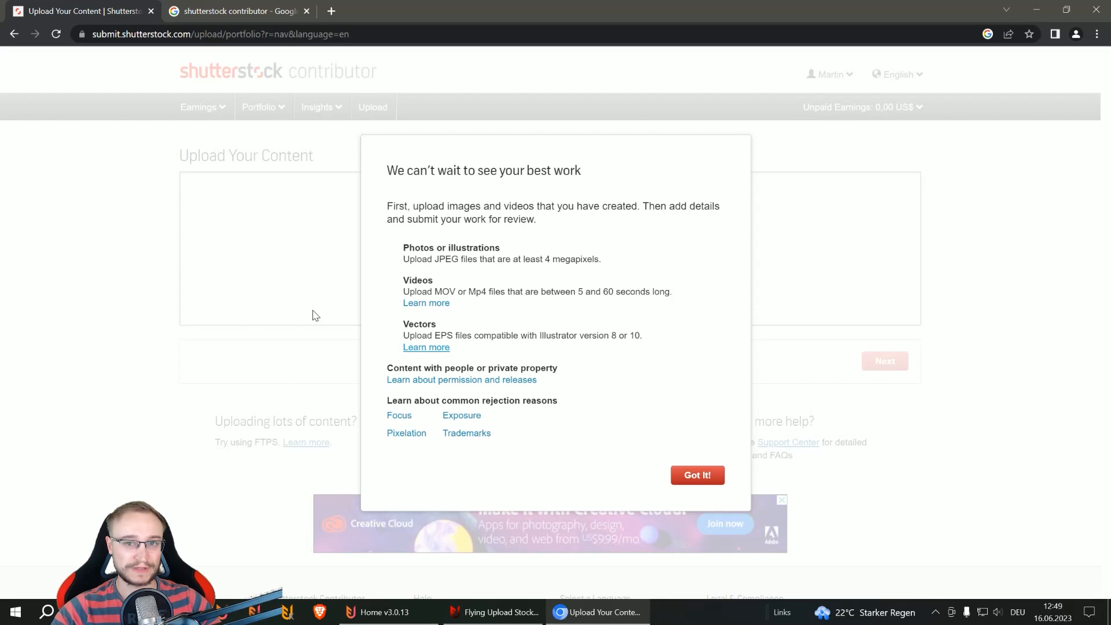
pyautogui.moveTo(314, 312)
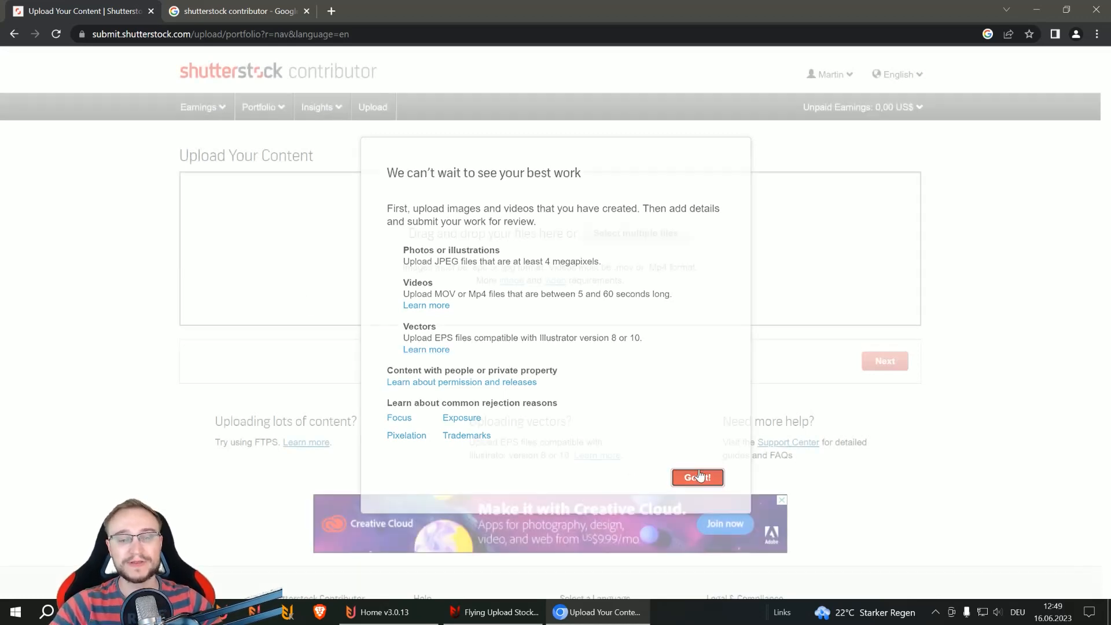
# Close the upload tips notice with Got it! and switch to the taskbar app.
pyautogui.click(697, 477)
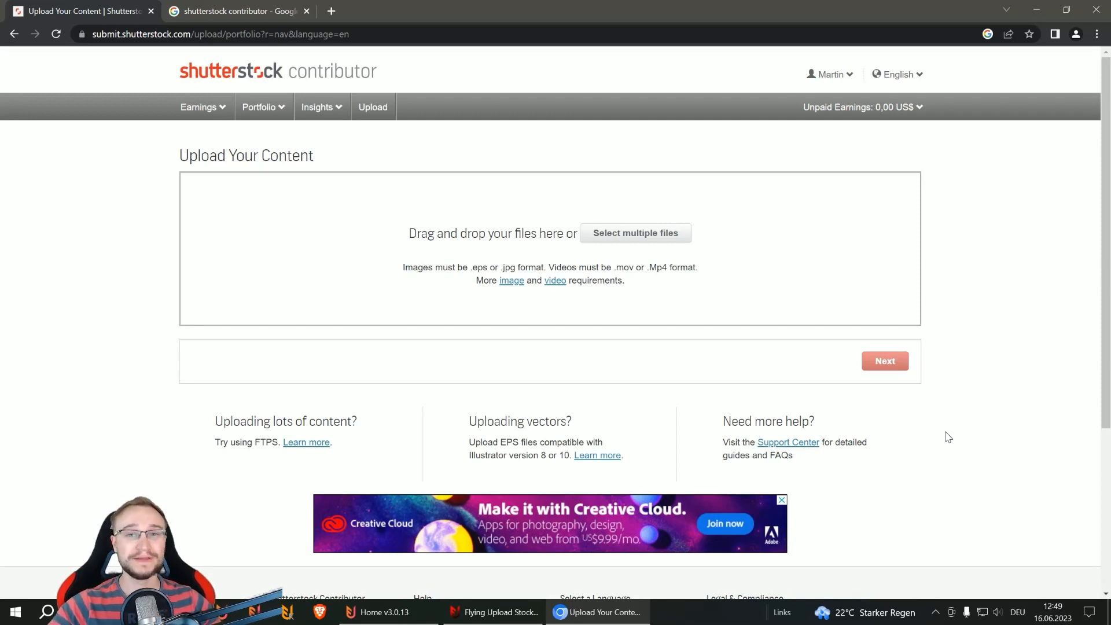
pyautogui.click(498, 612)
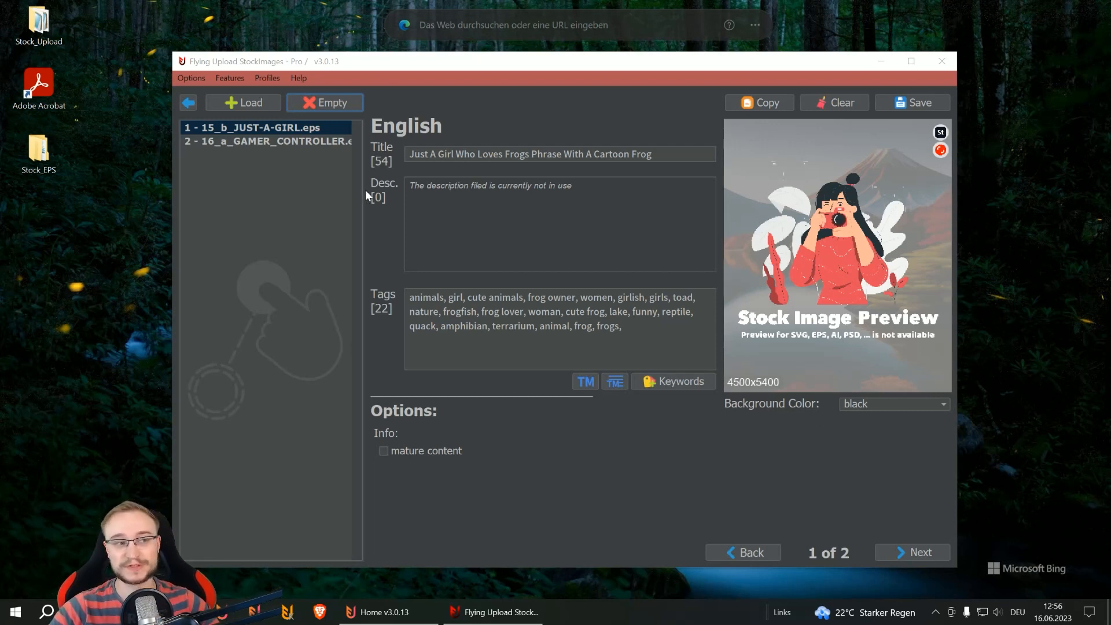
pyautogui.moveTo(309, 184)
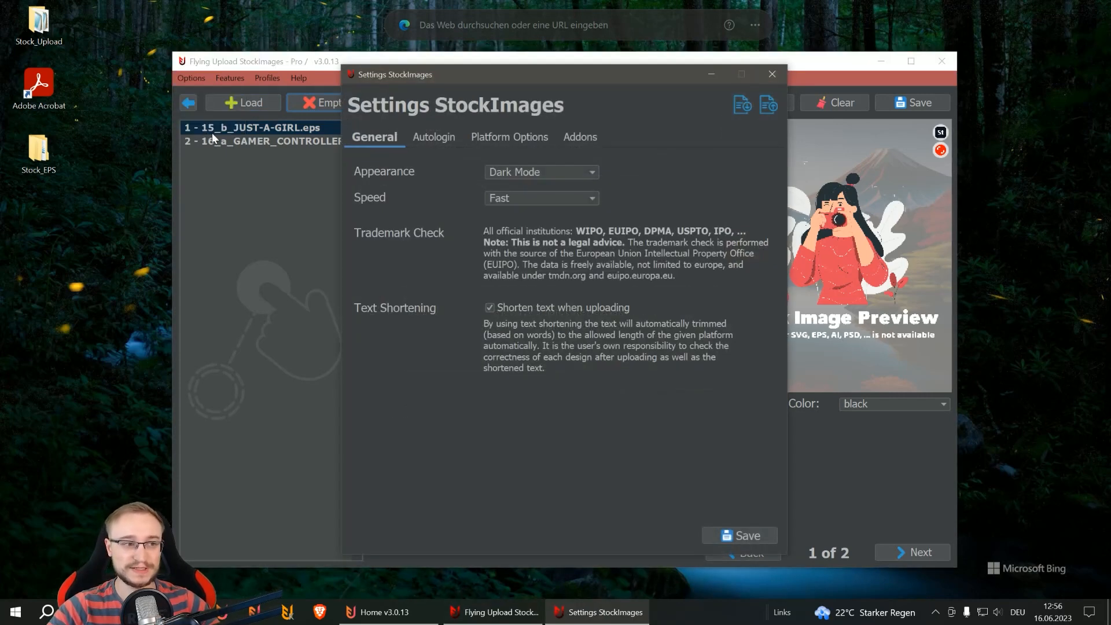
# Choose ShutterStock.com for autologin, then move to Platform Options.
pyautogui.click(430, 136)
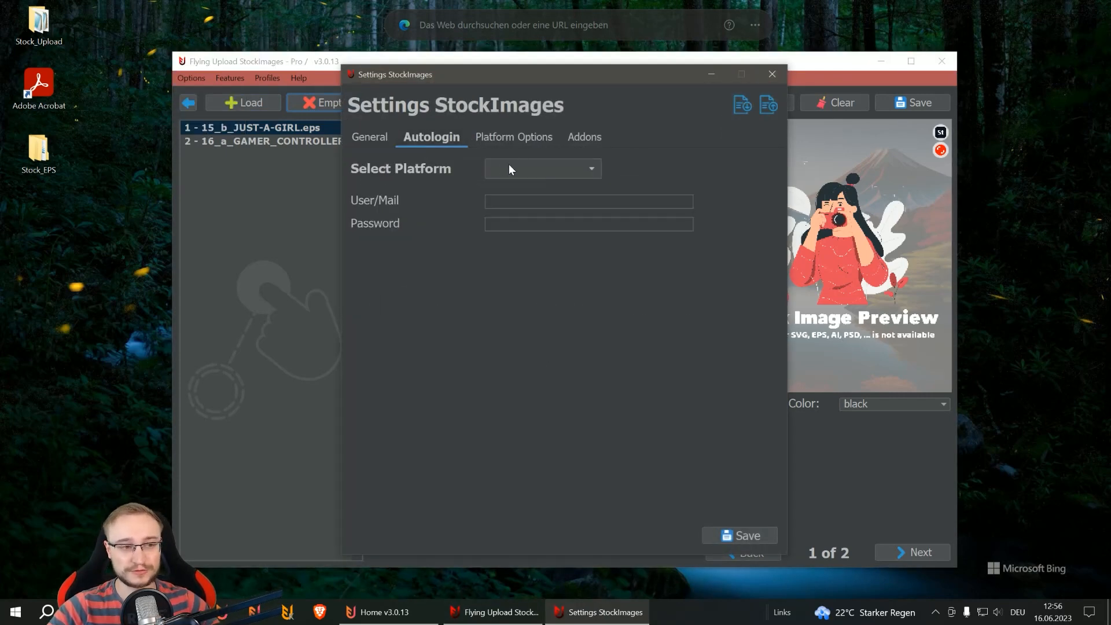
pyautogui.click(542, 168)
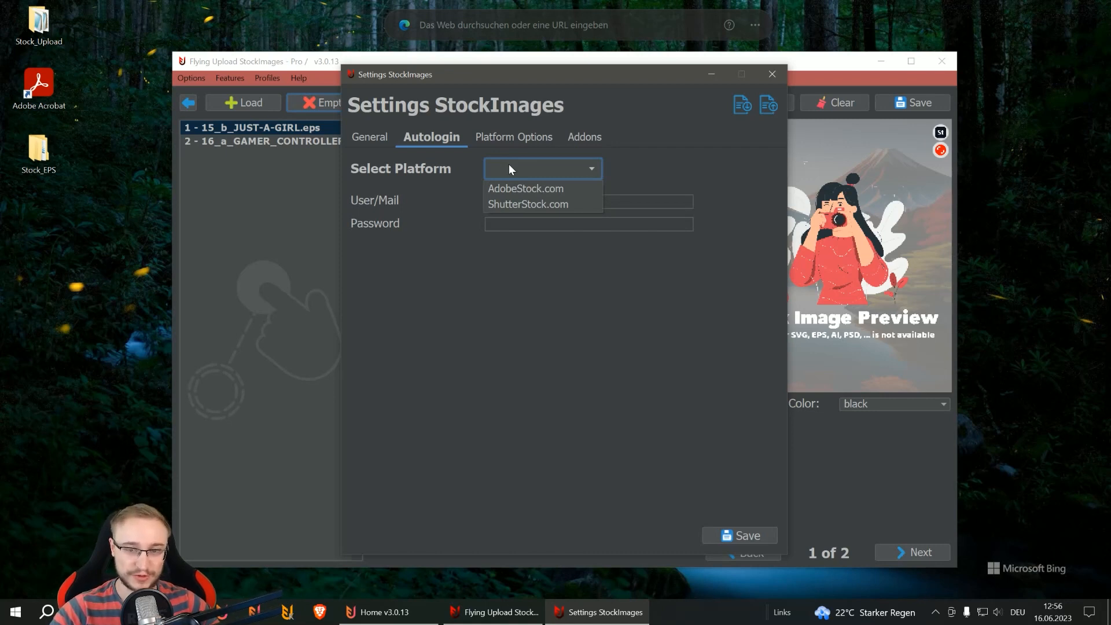
pyautogui.click(527, 205)
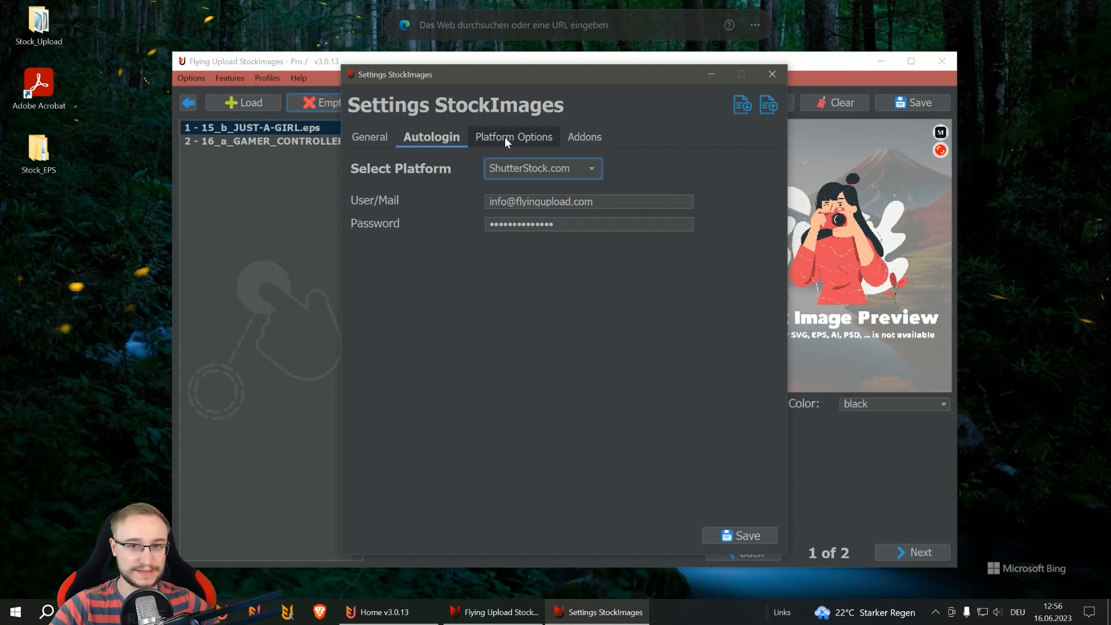
pyautogui.click(513, 136)
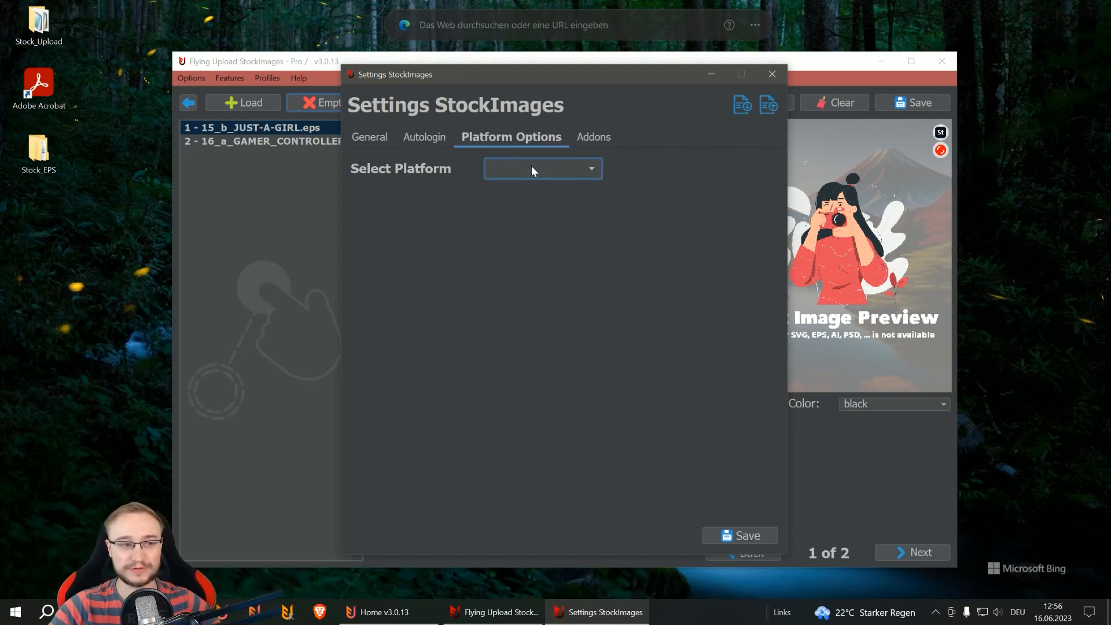
# Select ShutterStock.com in Platform Options and set Category 1 to Arts.
pyautogui.click(542, 168)
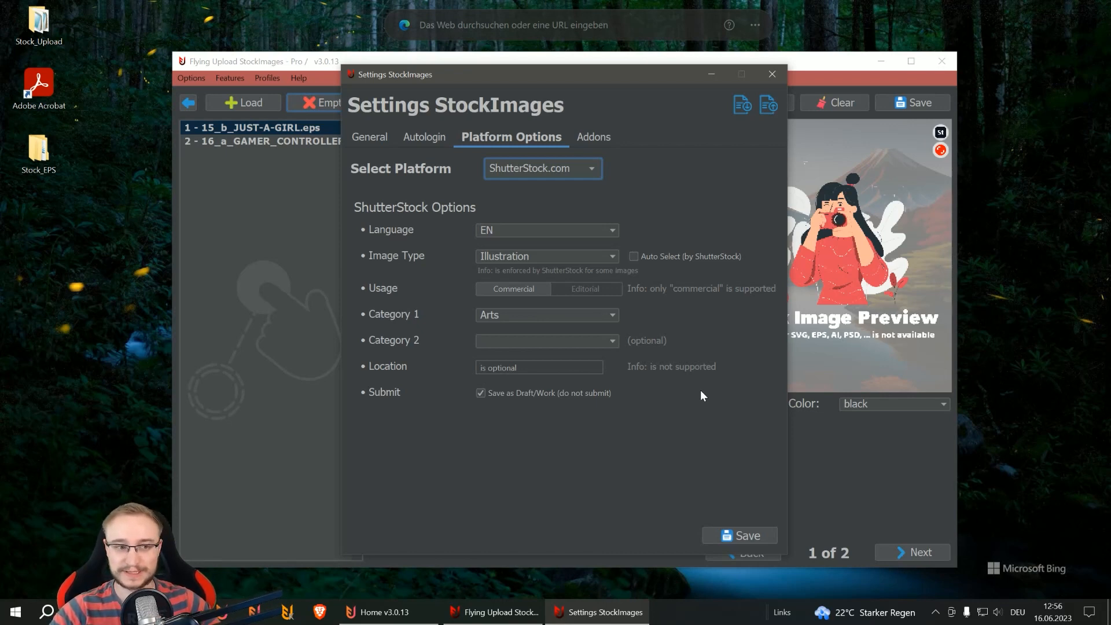
pyautogui.moveTo(698, 394)
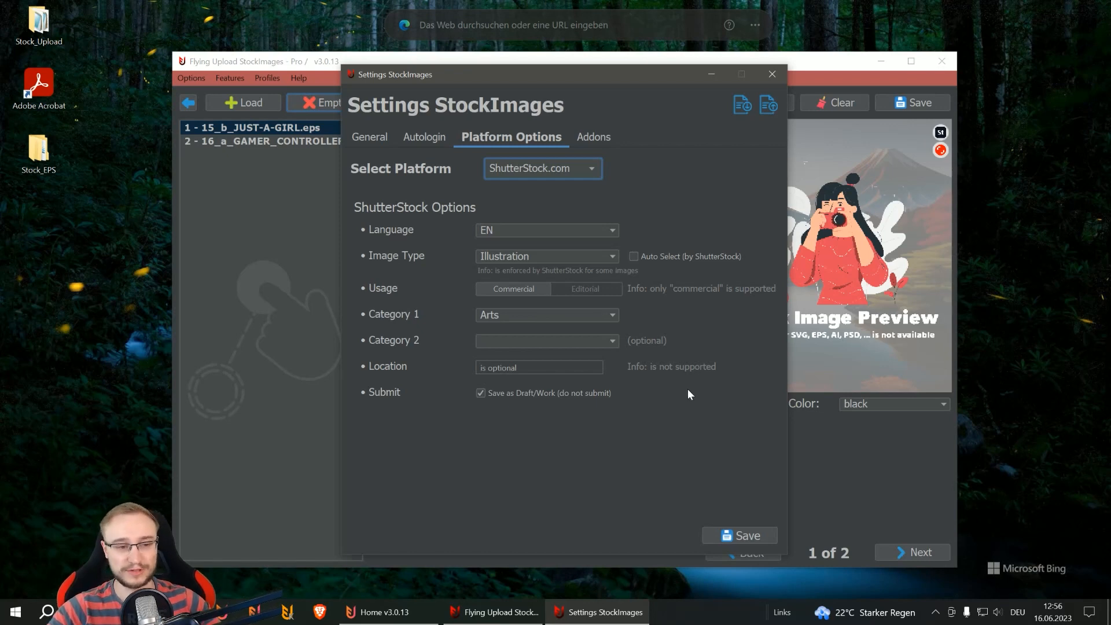
pyautogui.moveTo(619, 236)
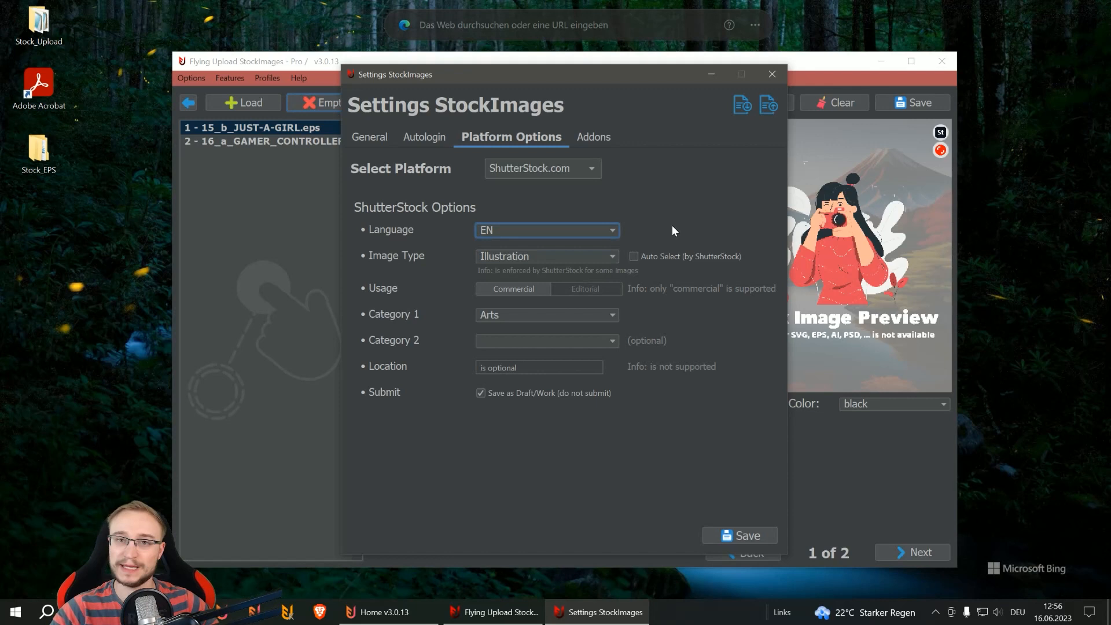
pyautogui.moveTo(630, 264)
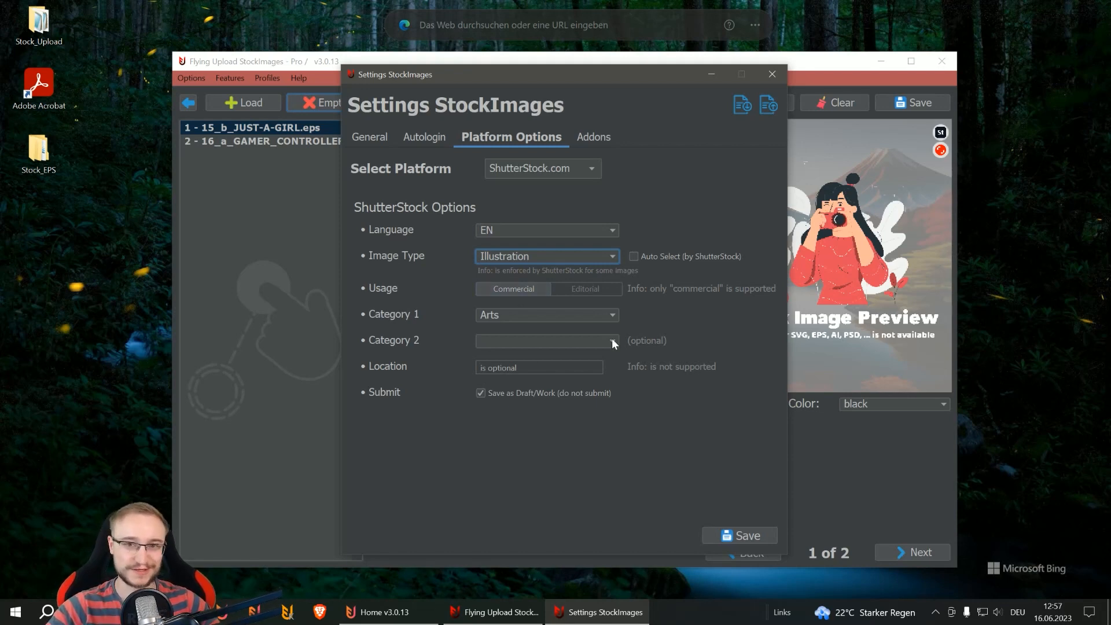
pyautogui.moveTo(640, 329)
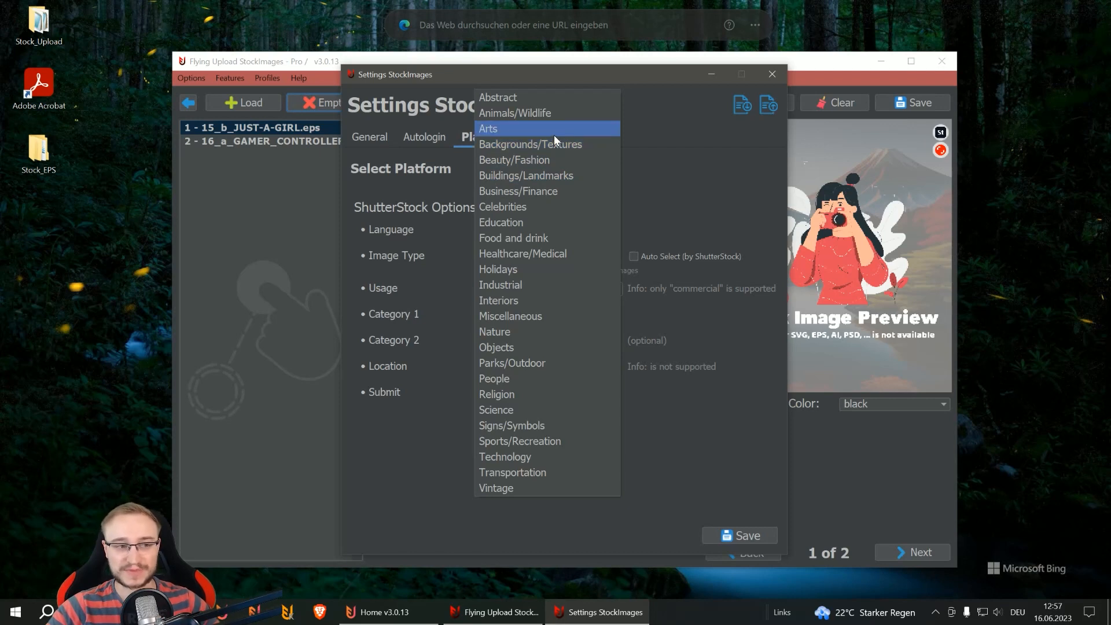
pyautogui.click(487, 128)
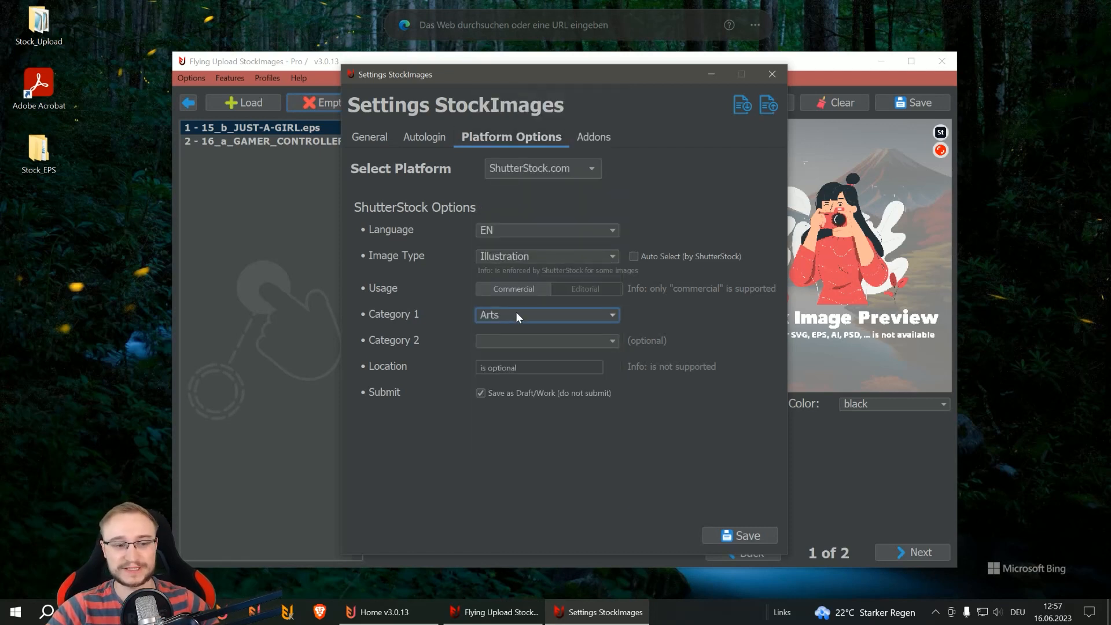
pyautogui.moveTo(723, 306)
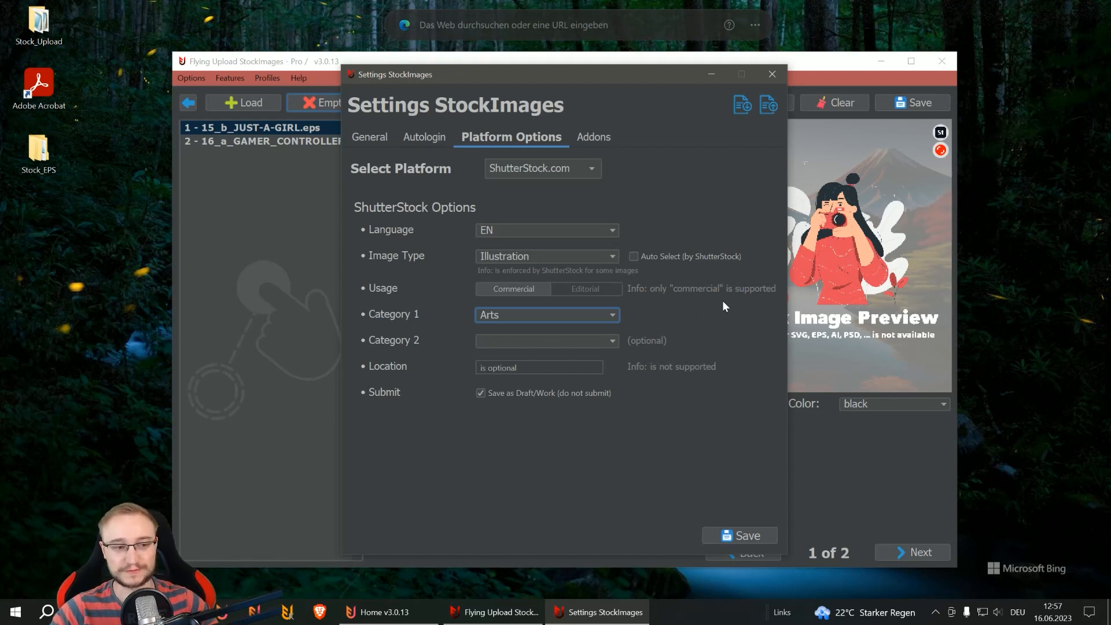
pyautogui.moveTo(693, 320)
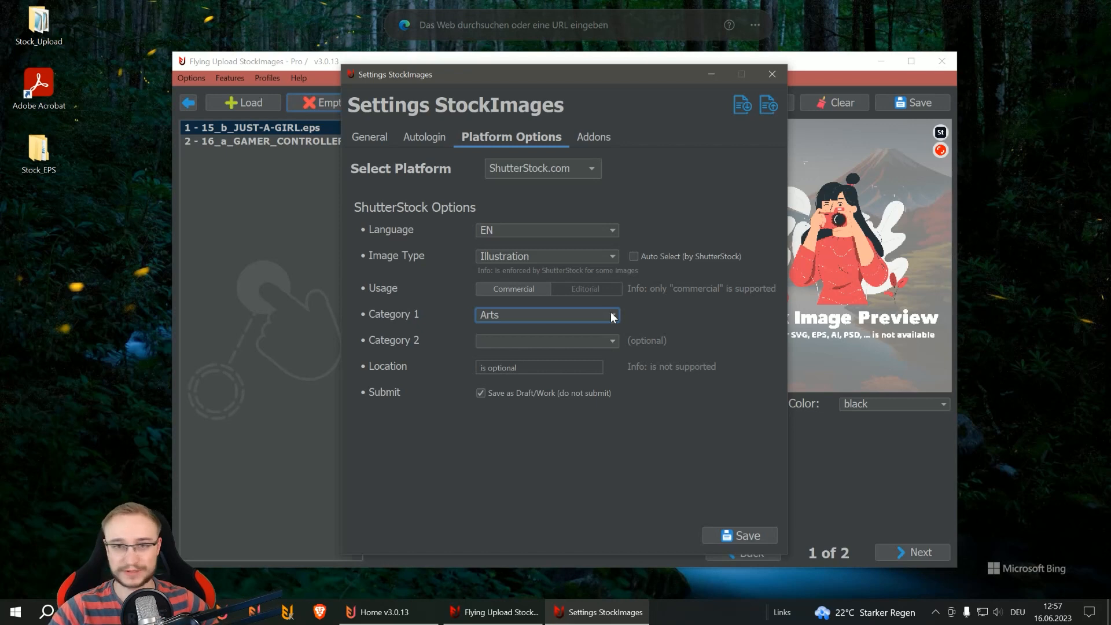
pyautogui.moveTo(554, 378)
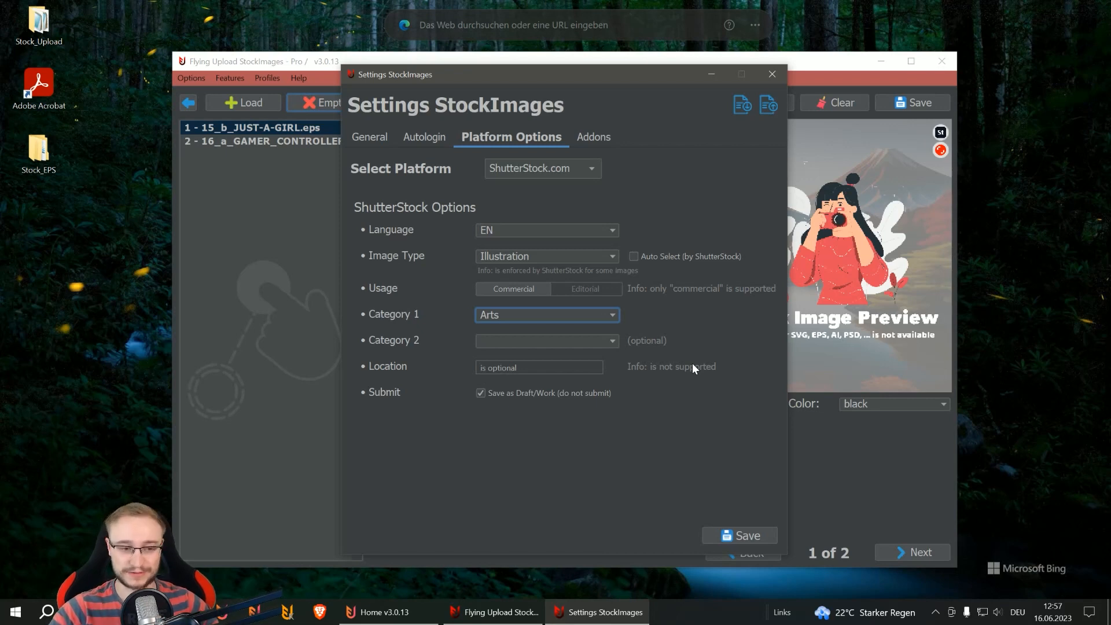
pyautogui.moveTo(406, 398)
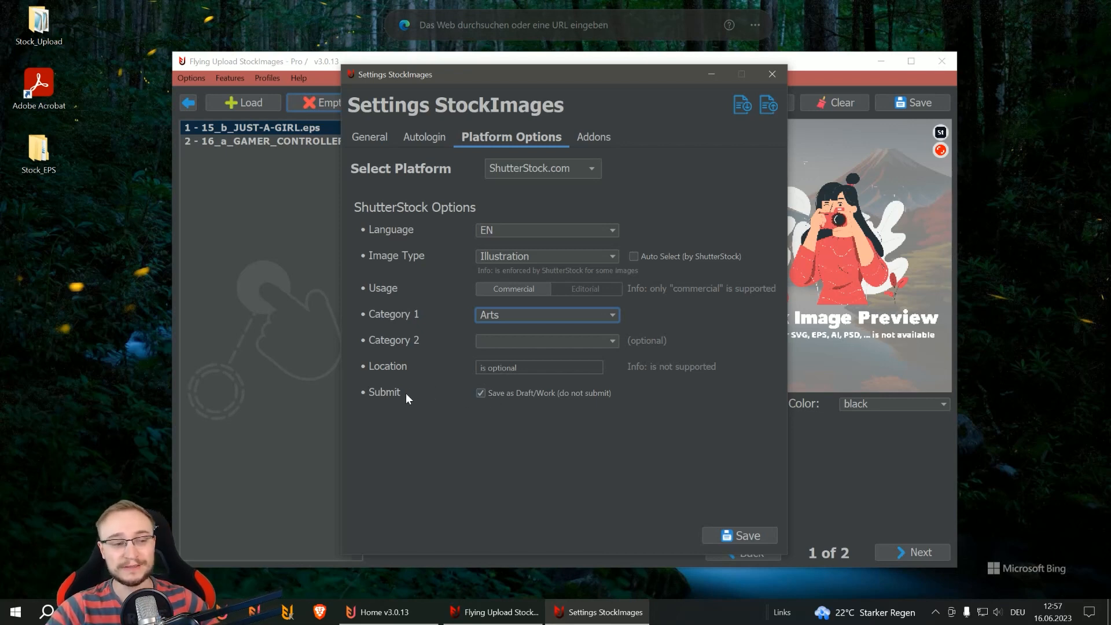
pyautogui.moveTo(486, 409)
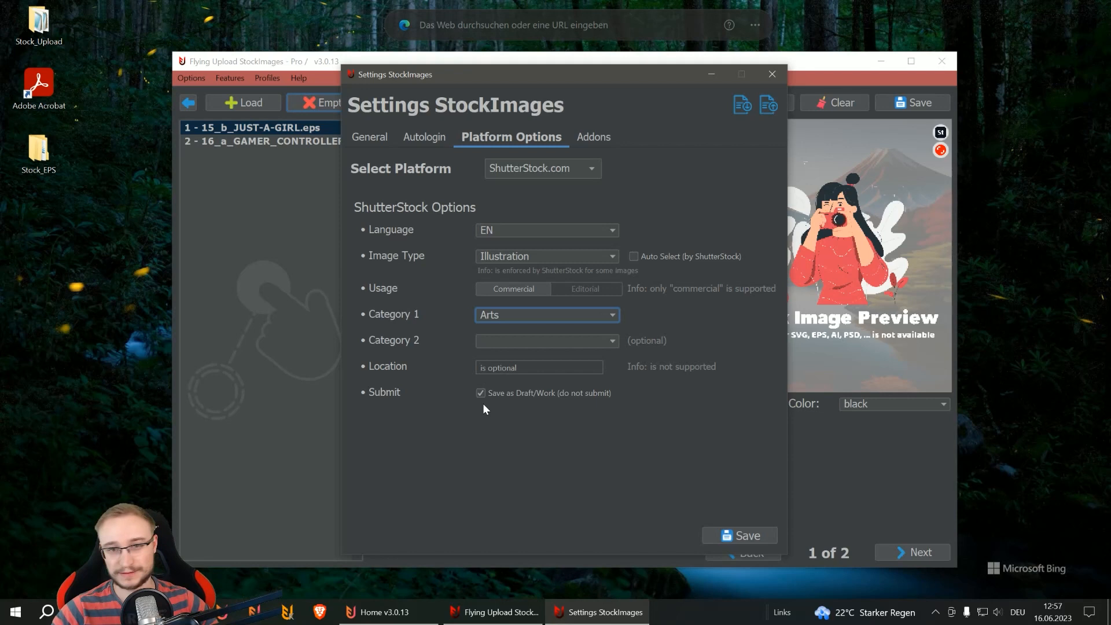
pyautogui.moveTo(499, 414)
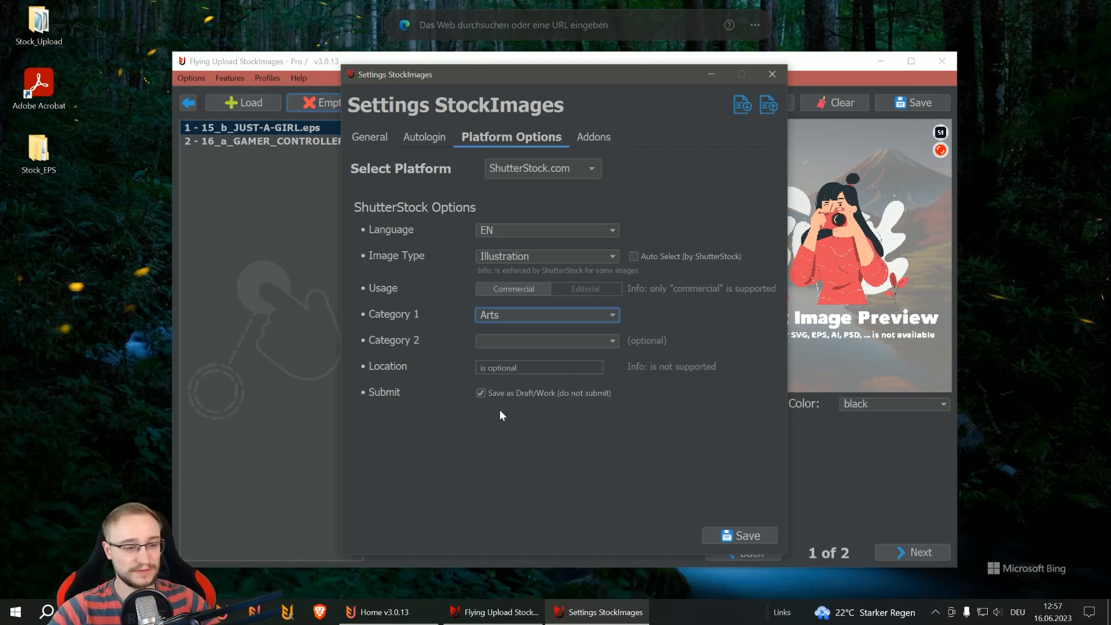
pyautogui.moveTo(488, 432)
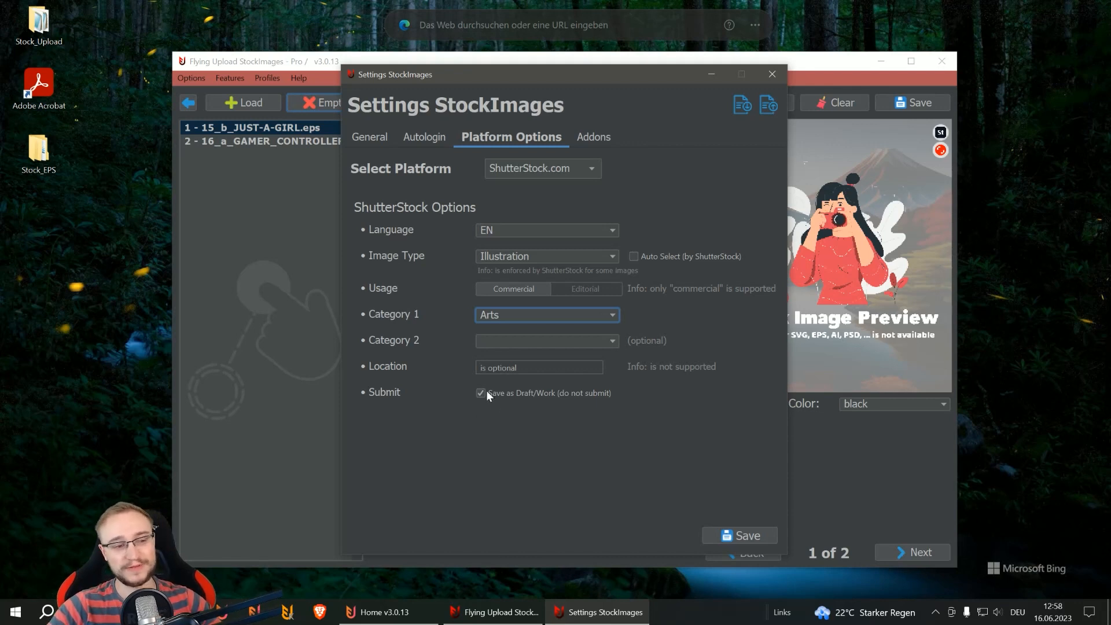
pyautogui.moveTo(551, 474)
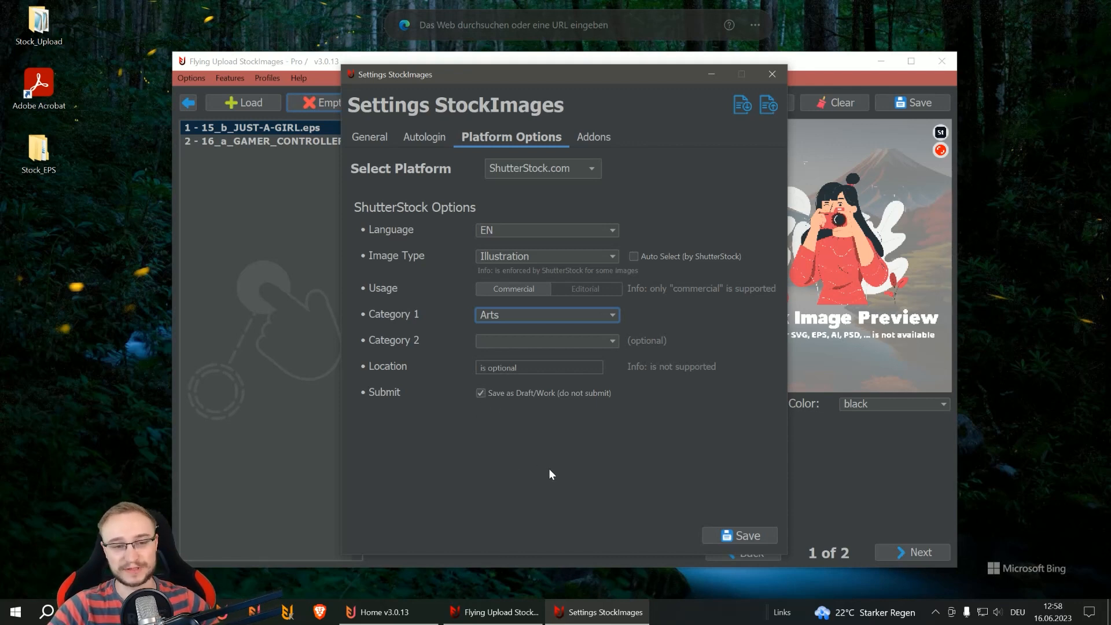
pyautogui.moveTo(556, 473)
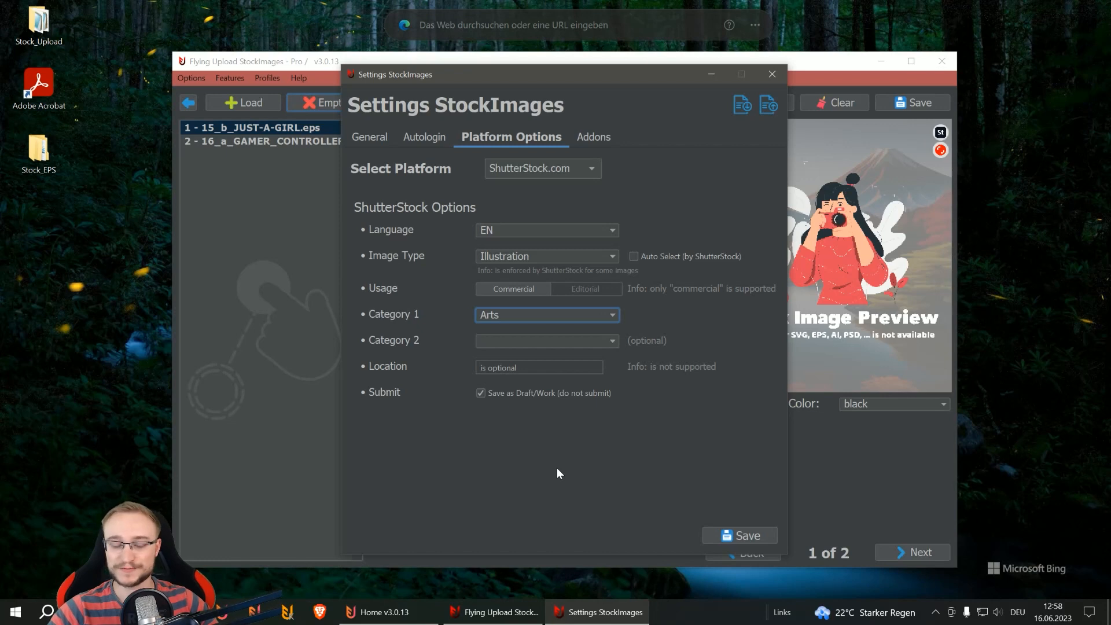
pyautogui.moveTo(565, 471)
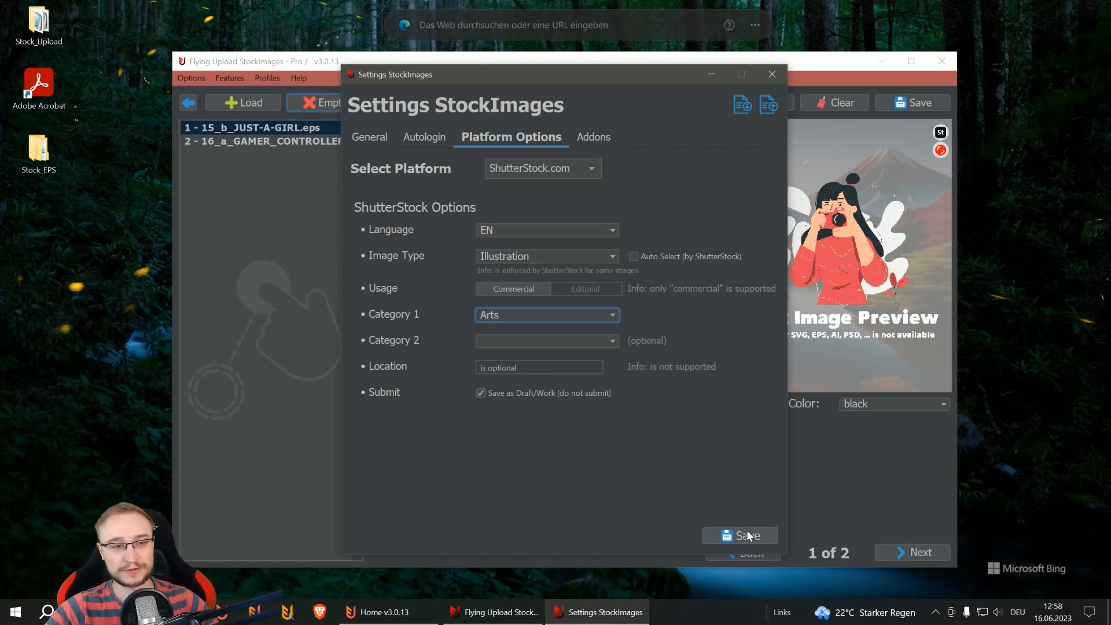
# Save the Shutterstock settings and select the JPG previews in the test folder.
pyautogui.click(740, 534)
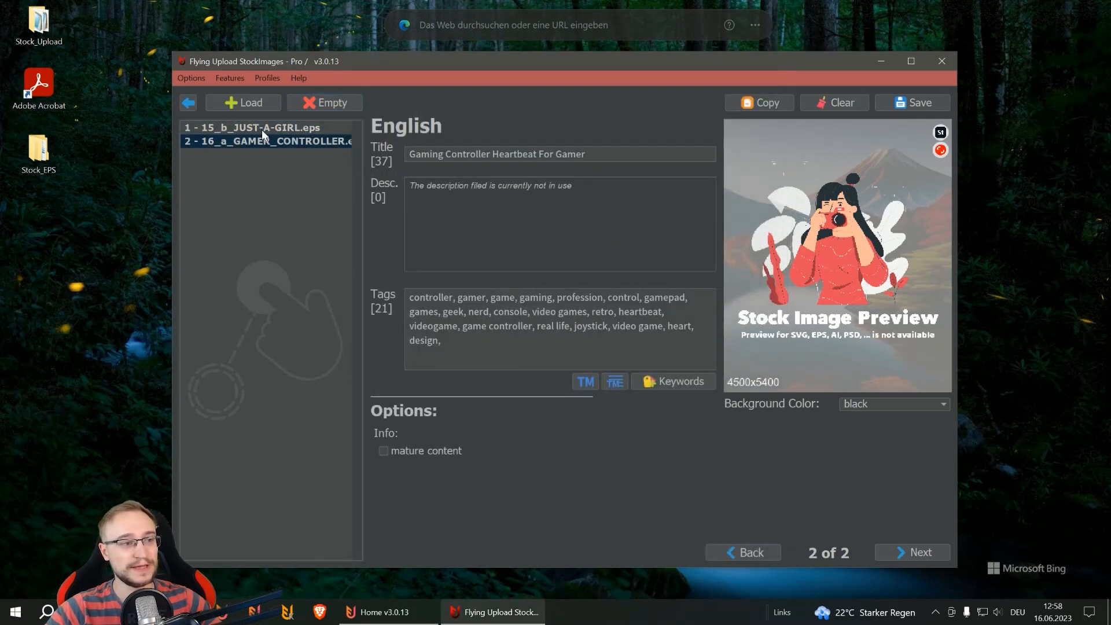
pyautogui.click(250, 127)
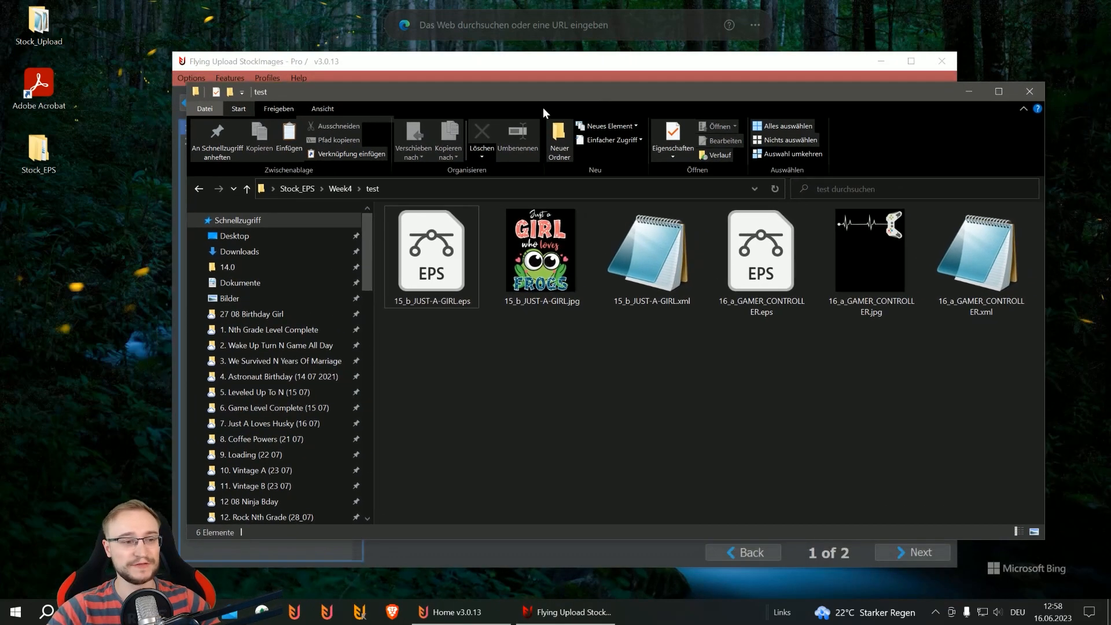
pyautogui.click(760, 255)
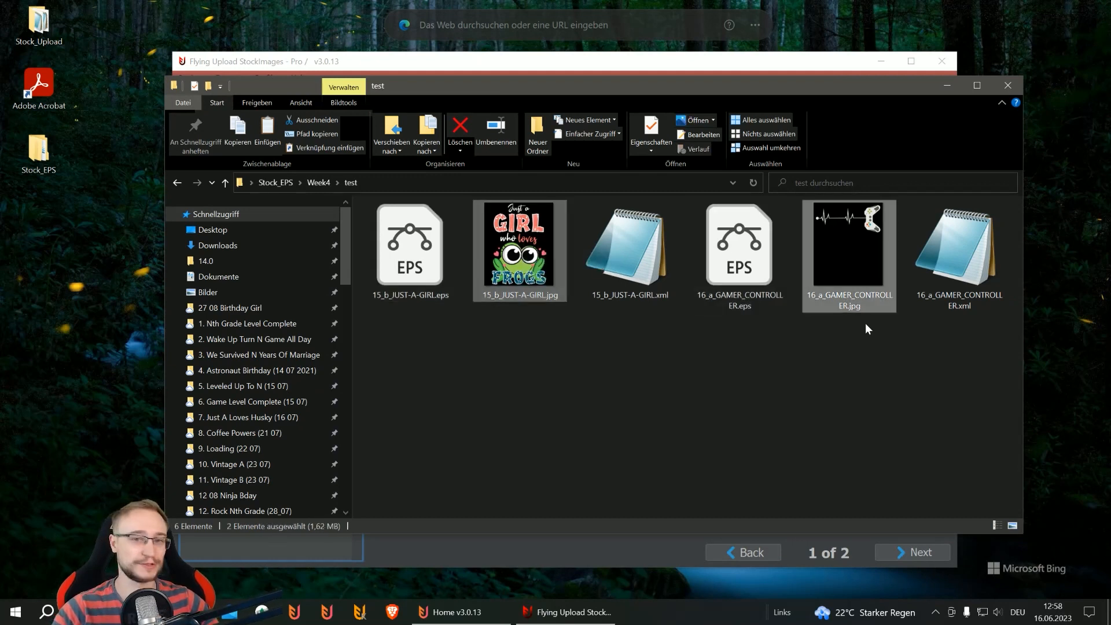
pyautogui.moveTo(627, 248)
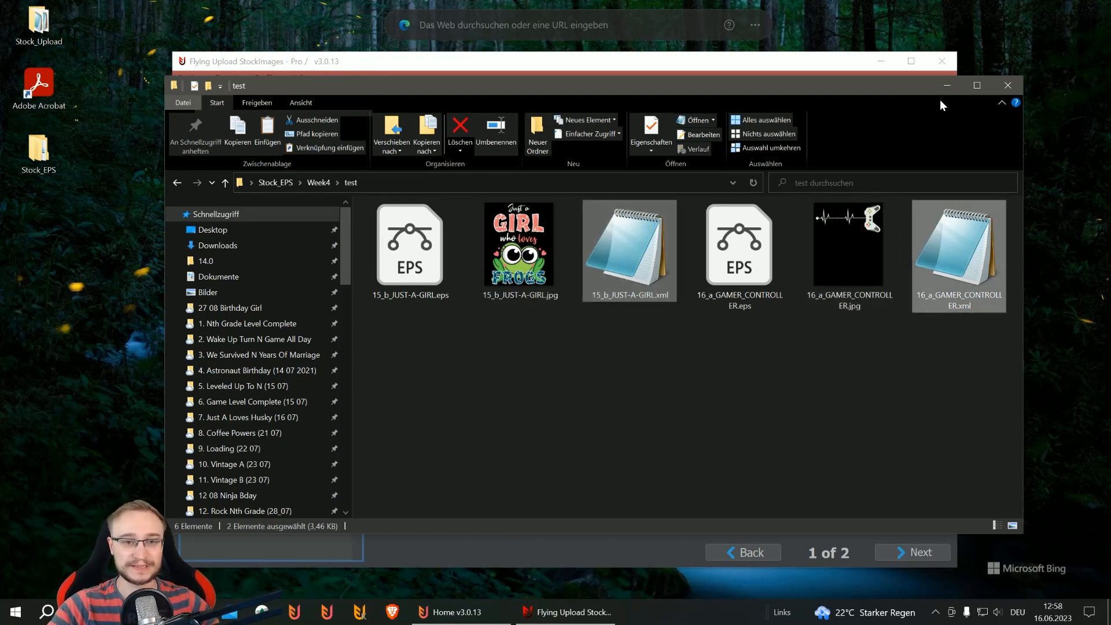
pyautogui.click(565, 612)
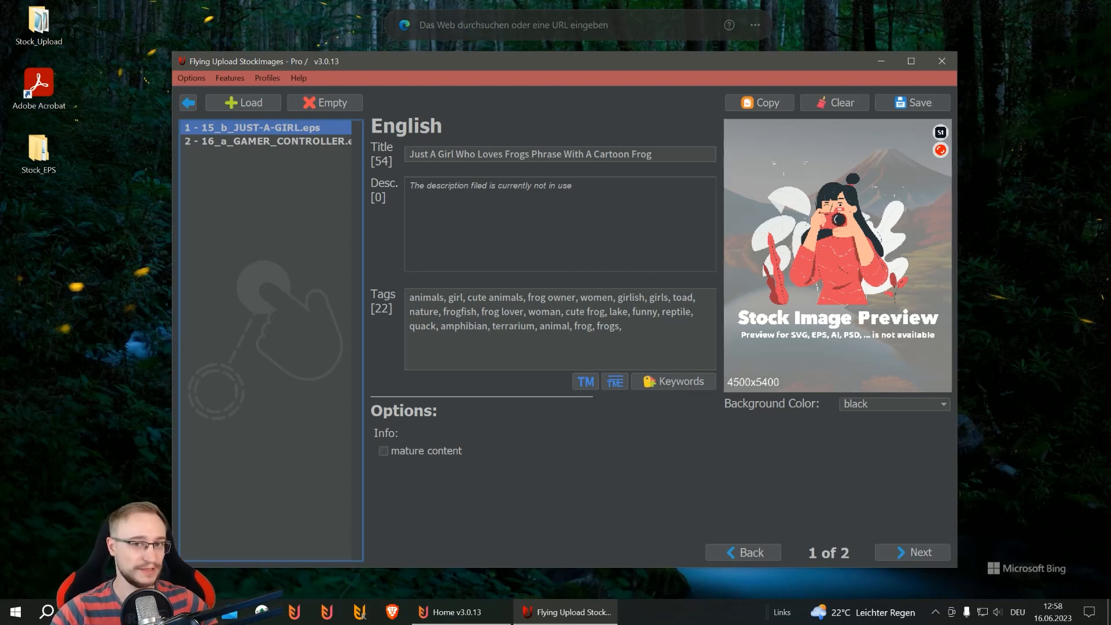
# Select the first design's EPS file in Explorer and return to Flying Upload.
pyautogui.click(457, 611)
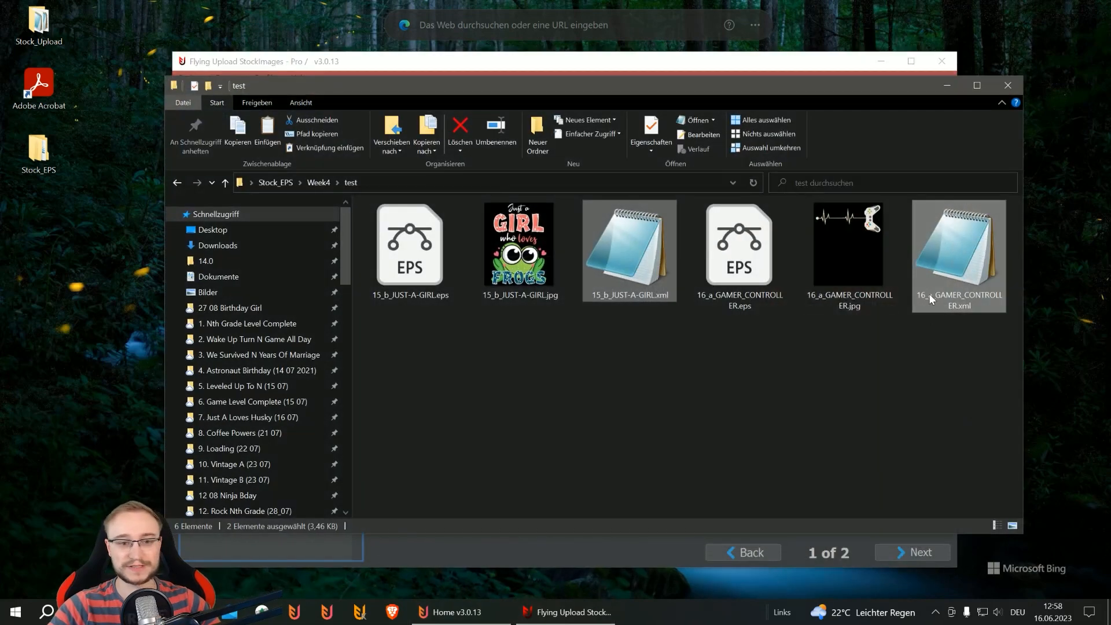
pyautogui.click(575, 432)
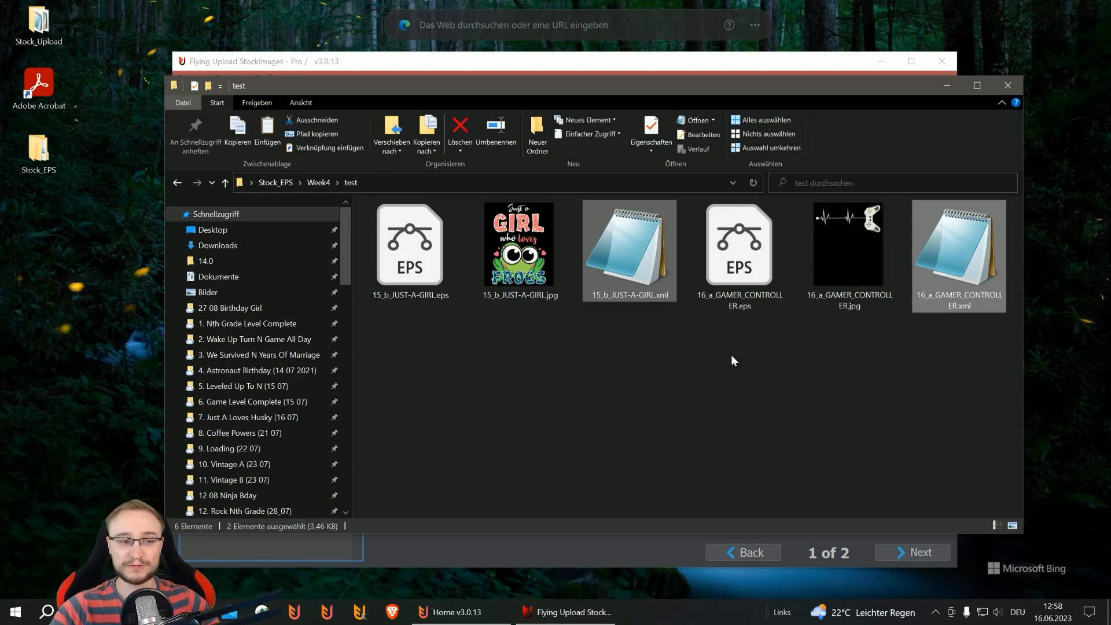
pyautogui.click(409, 248)
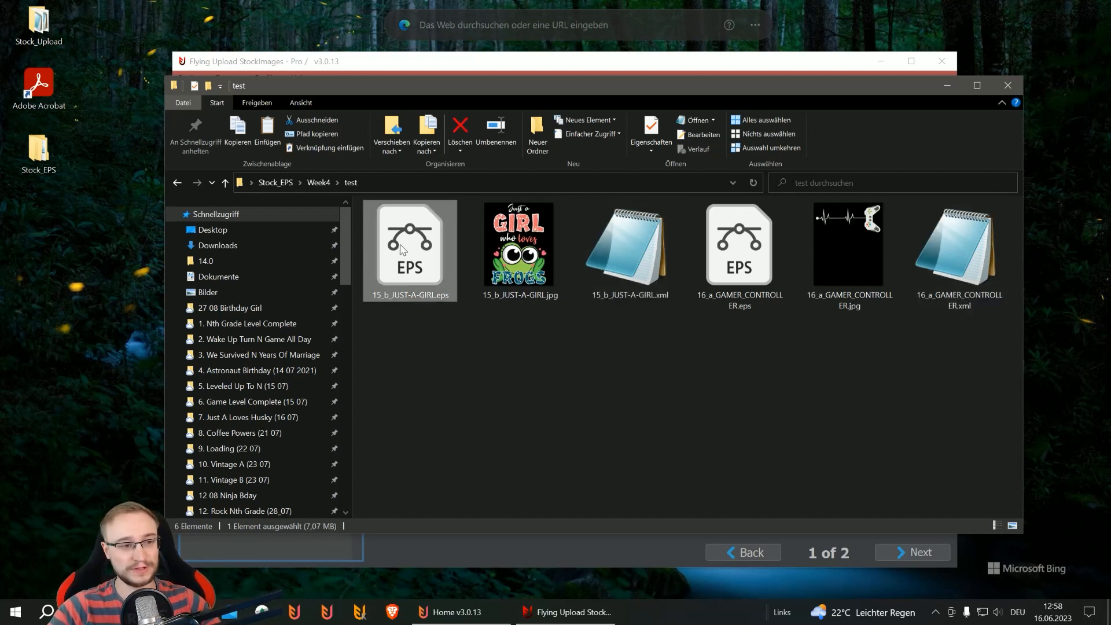
pyautogui.click(628, 250)
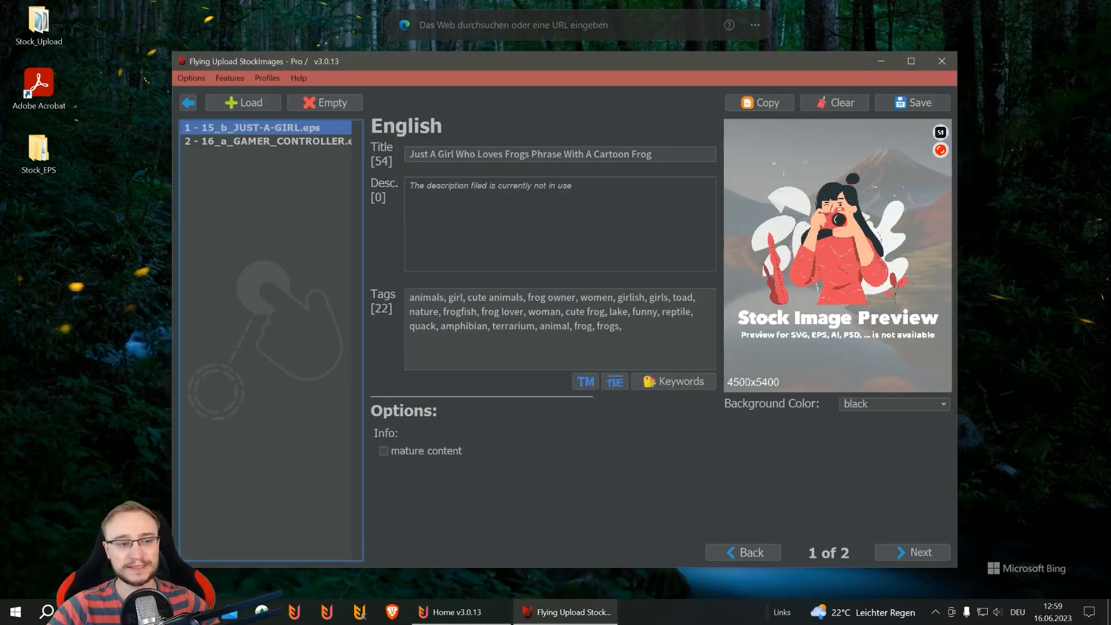
pyautogui.click(552, 328)
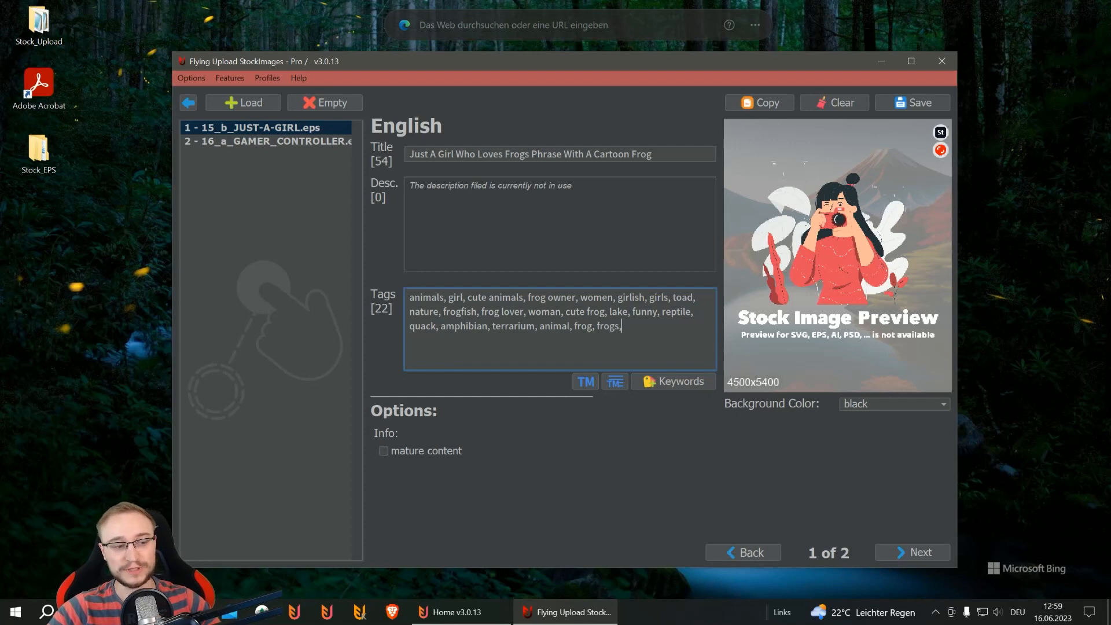
pyautogui.moveTo(500, 473)
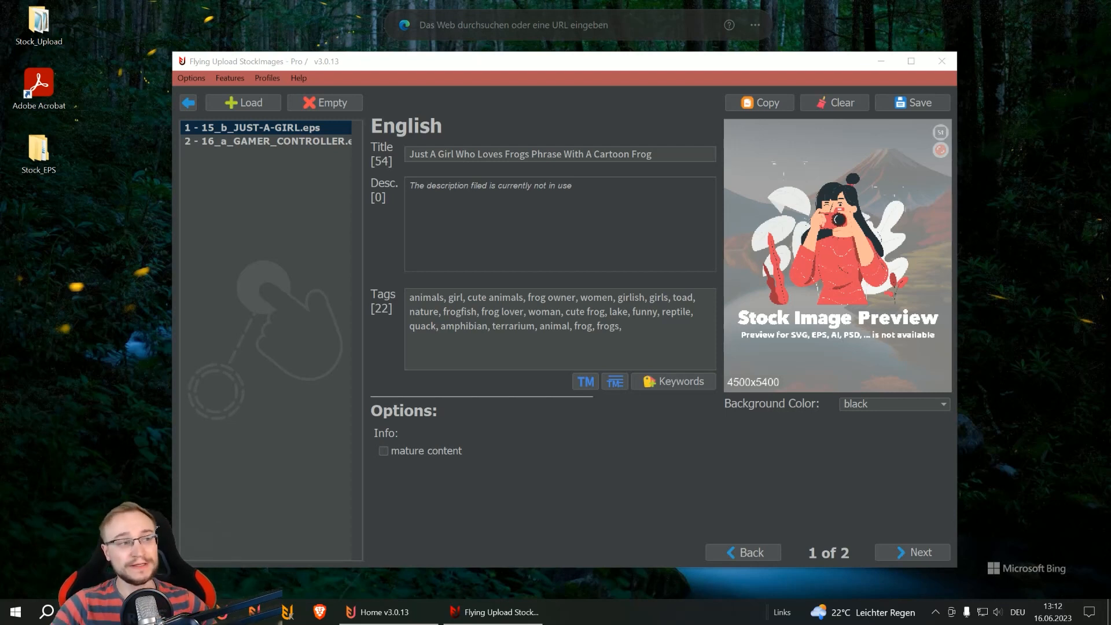
# From the start screen open Upload Stock and start the ShutterStock upload.
pyautogui.click(230, 79)
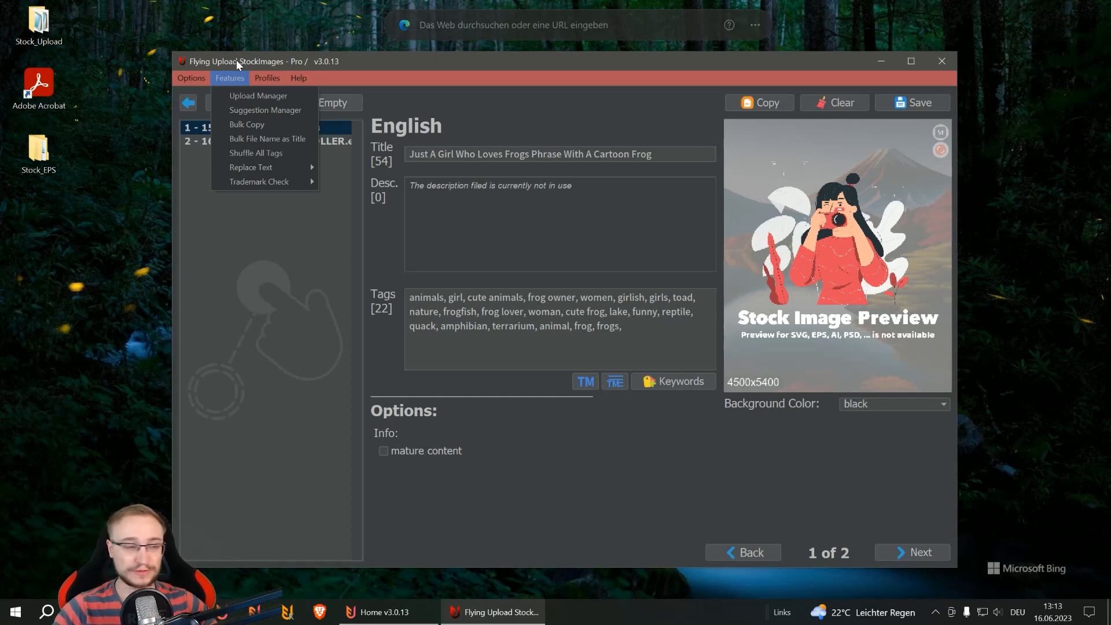
pyautogui.click(267, 78)
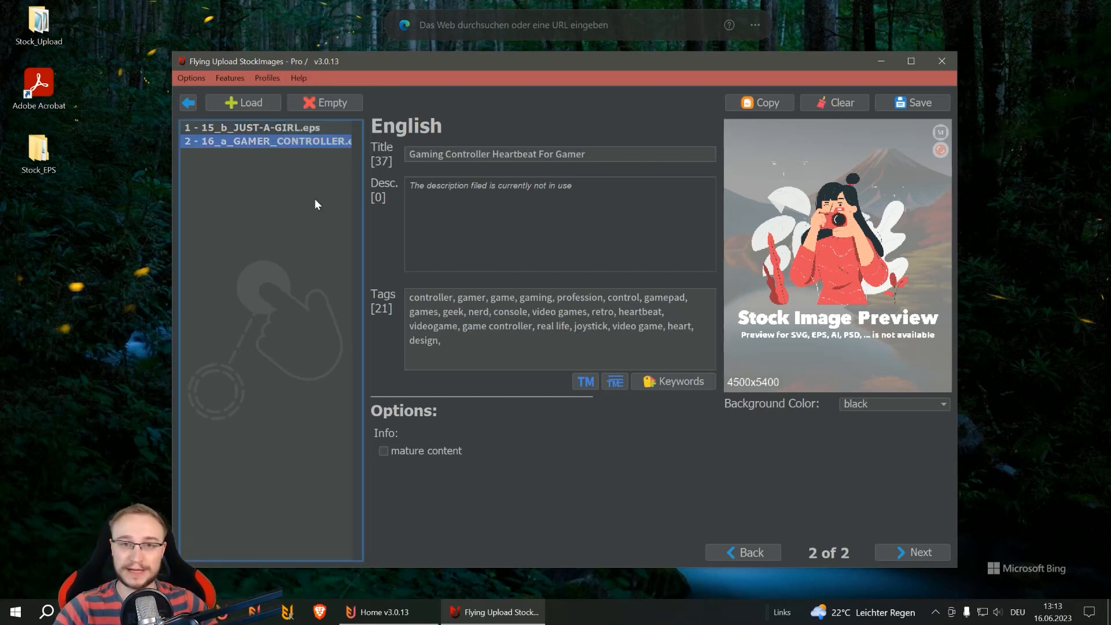
pyautogui.click(250, 128)
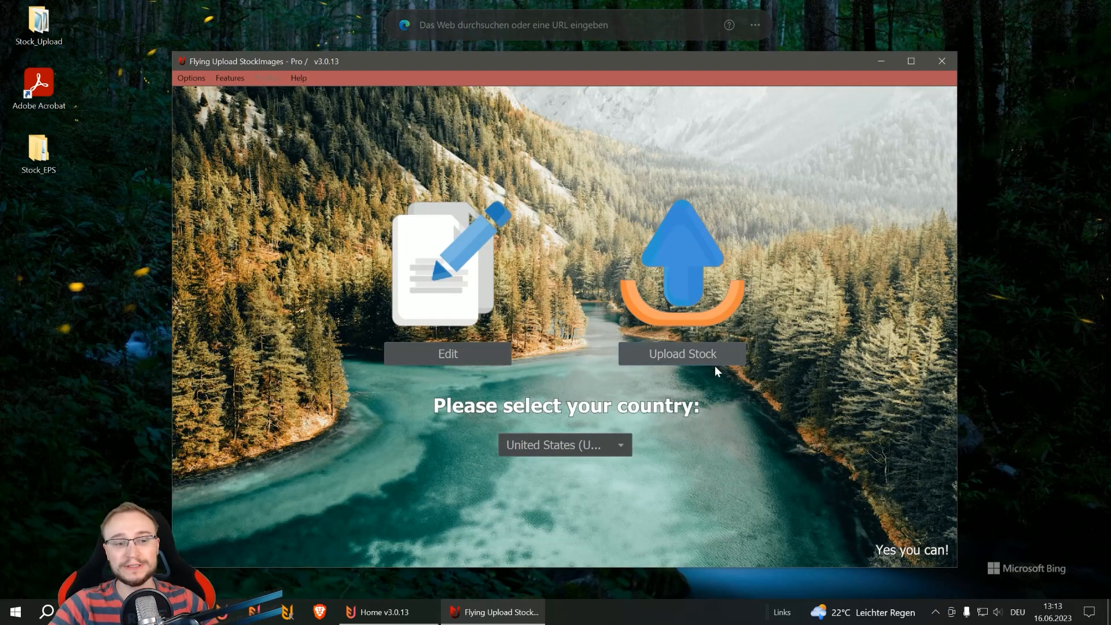
pyautogui.click(681, 353)
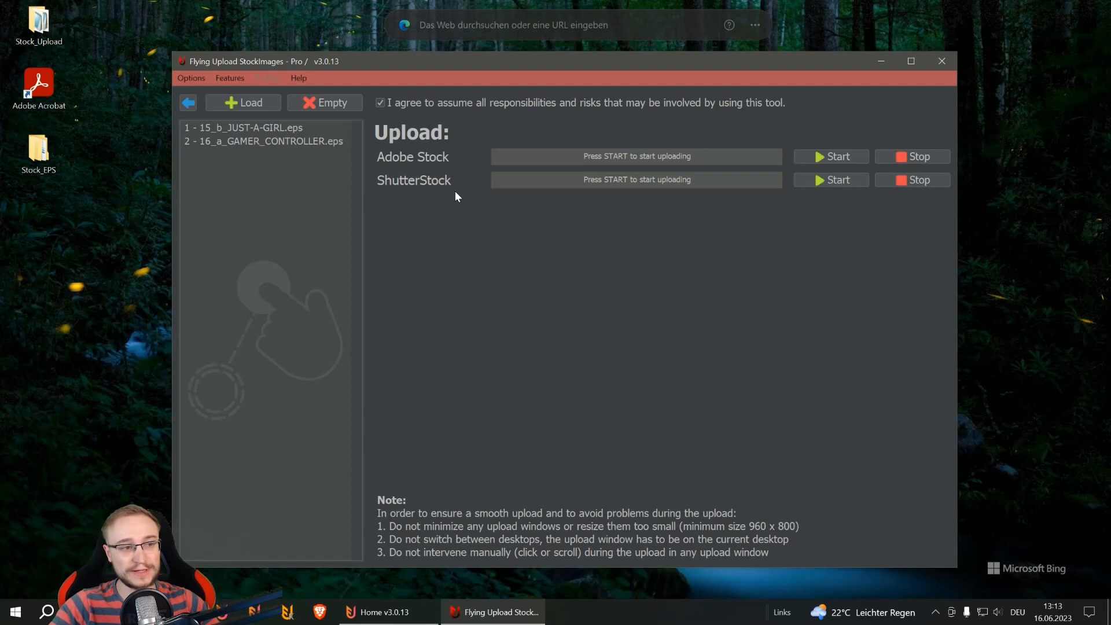
pyautogui.click(830, 179)
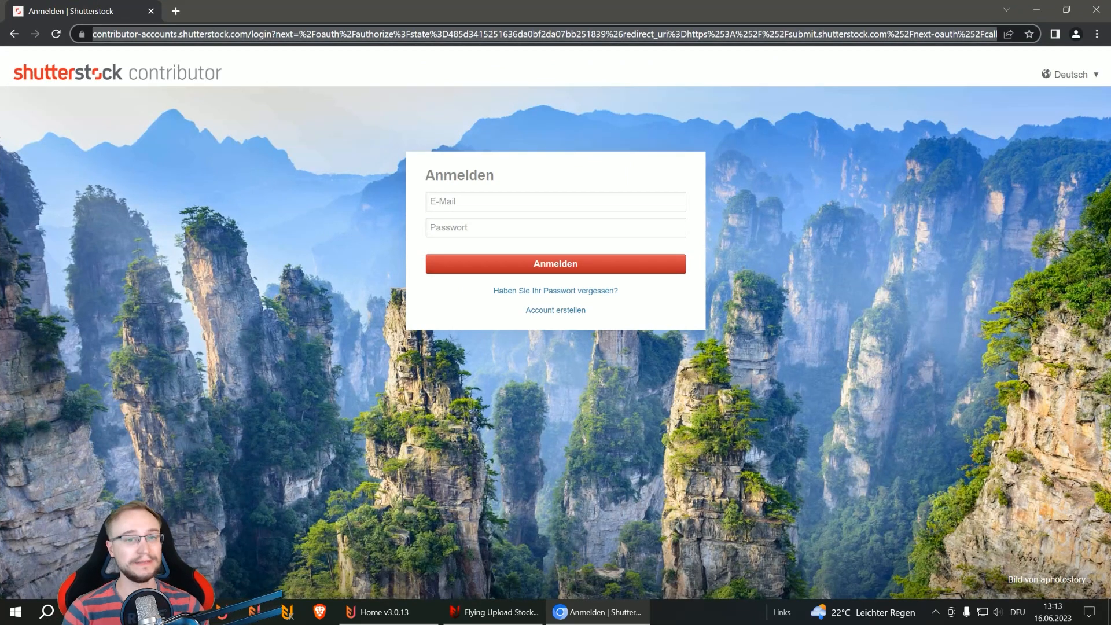
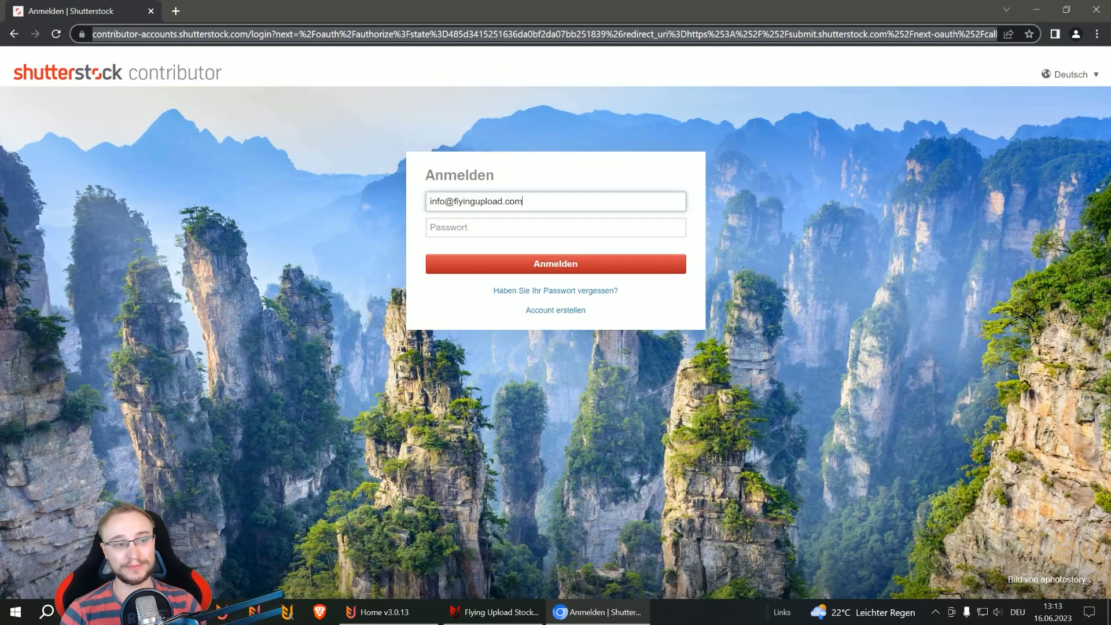
pyautogui.click(555, 264)
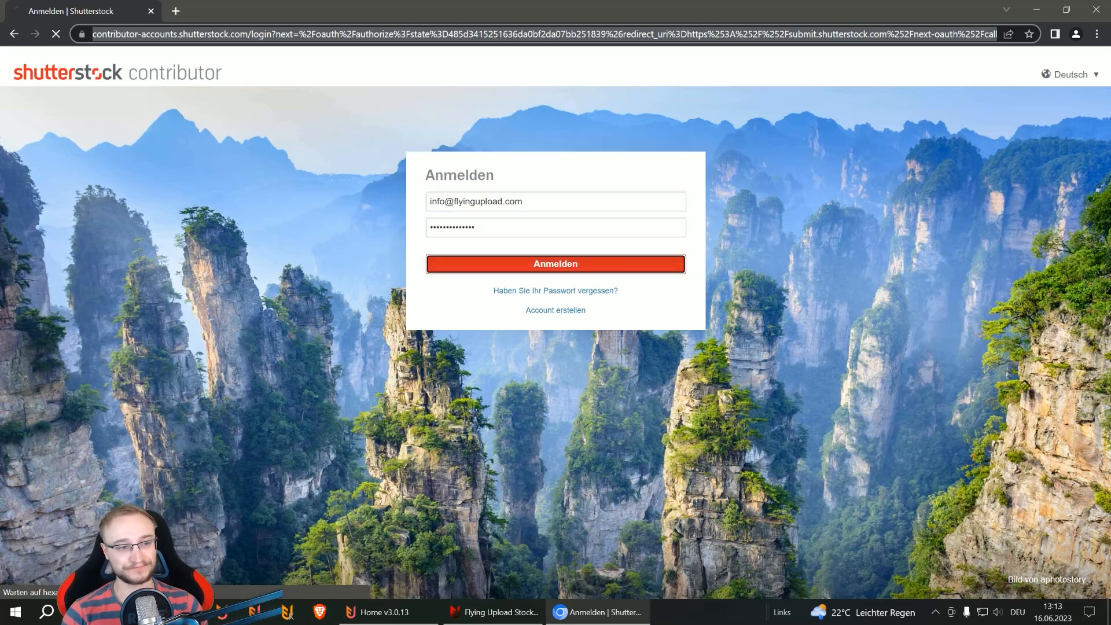
pyautogui.click(554, 264)
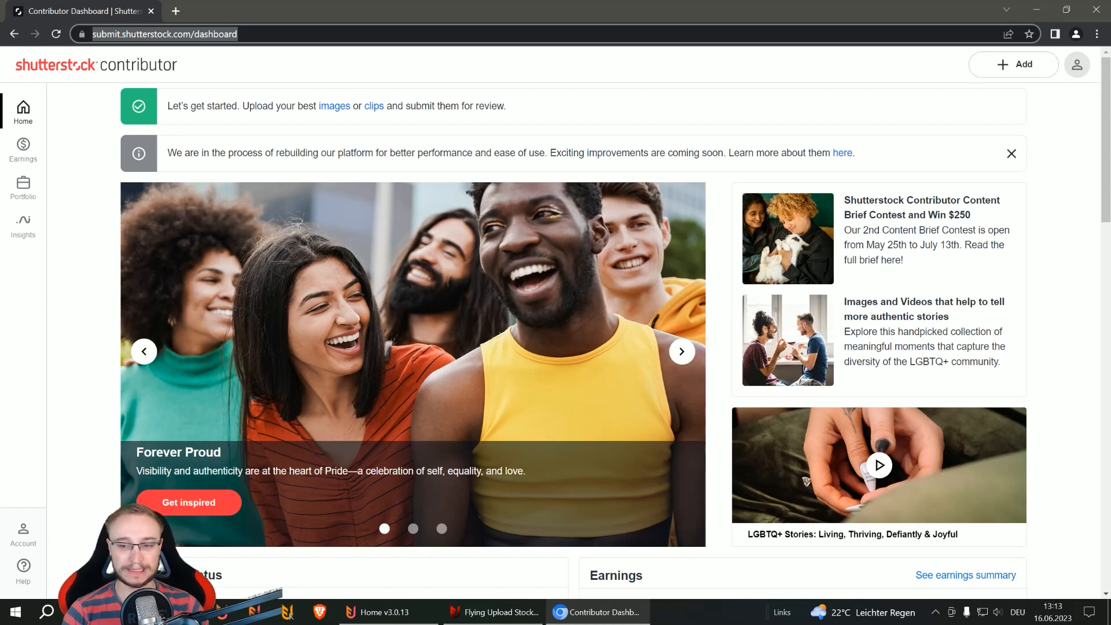
pyautogui.click(1010, 153)
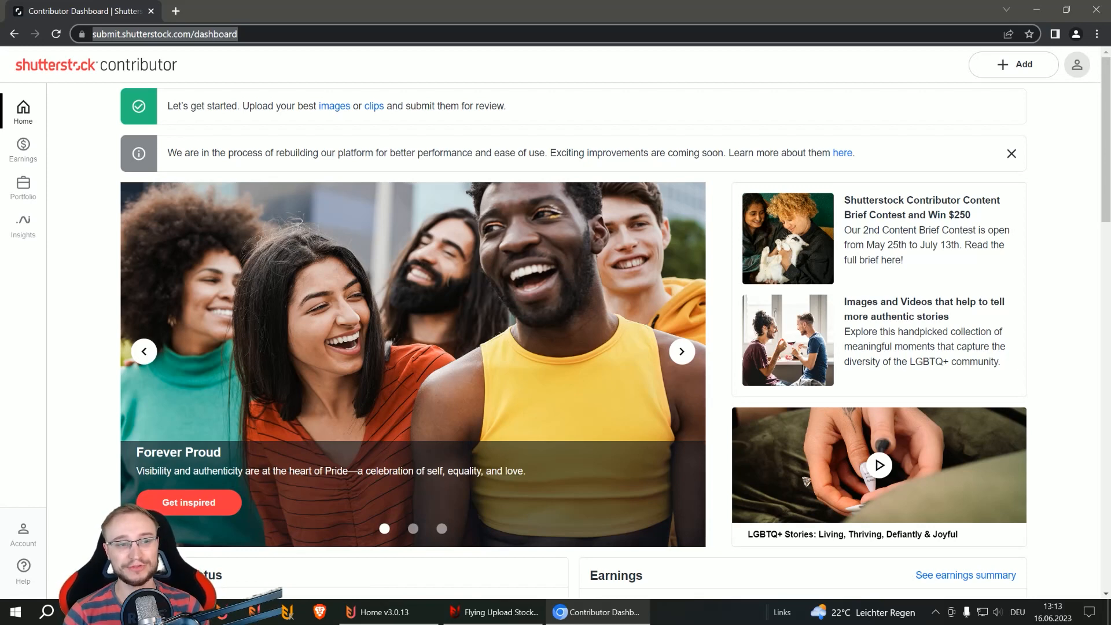
# Open Add/Upload, accept the cookie notice and dismiss the upload tips dialog.
pyautogui.click(56, 35)
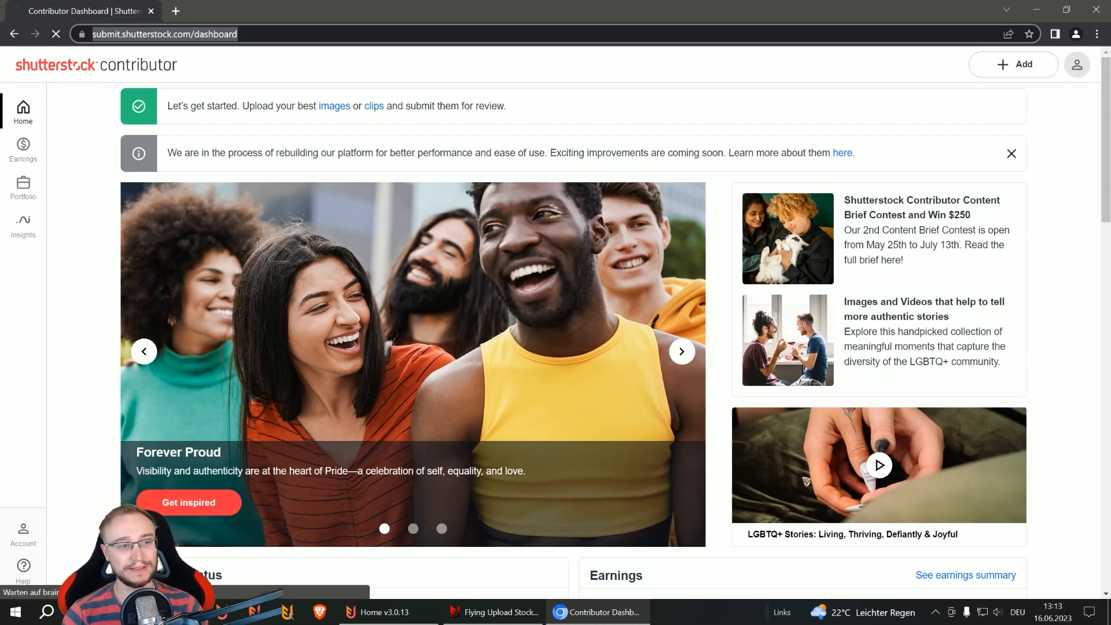
pyautogui.click(1013, 64)
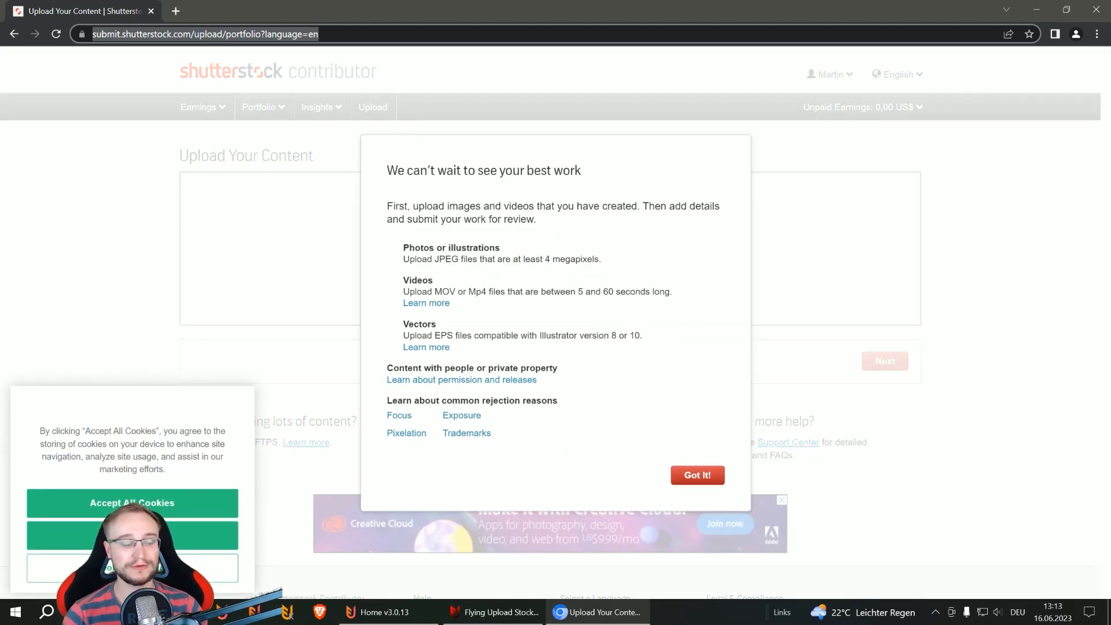
pyautogui.click(132, 502)
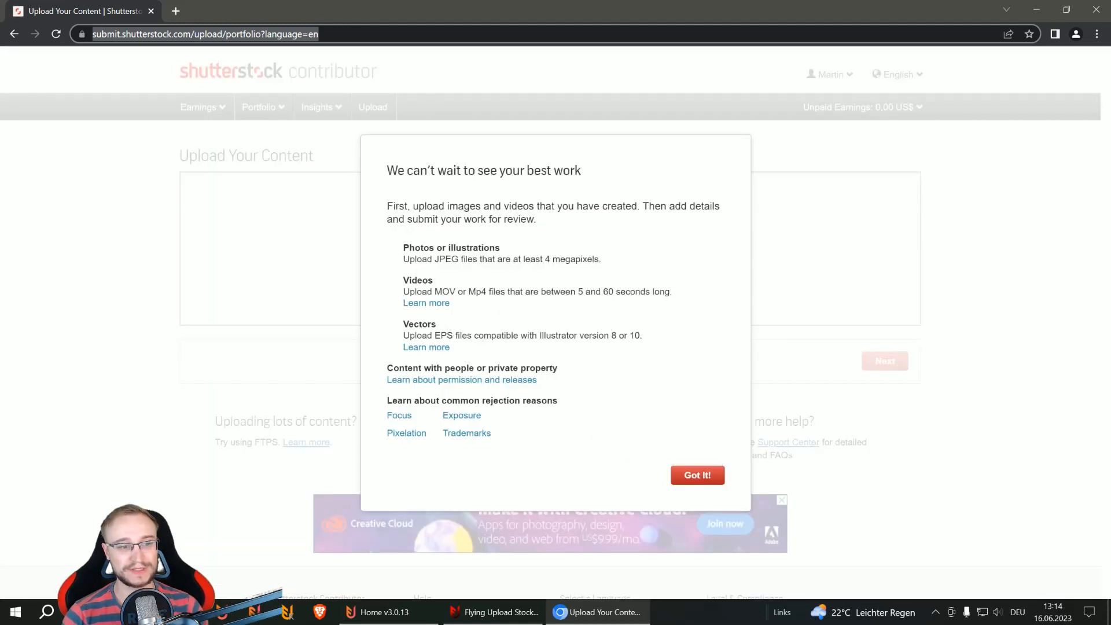
pyautogui.click(697, 474)
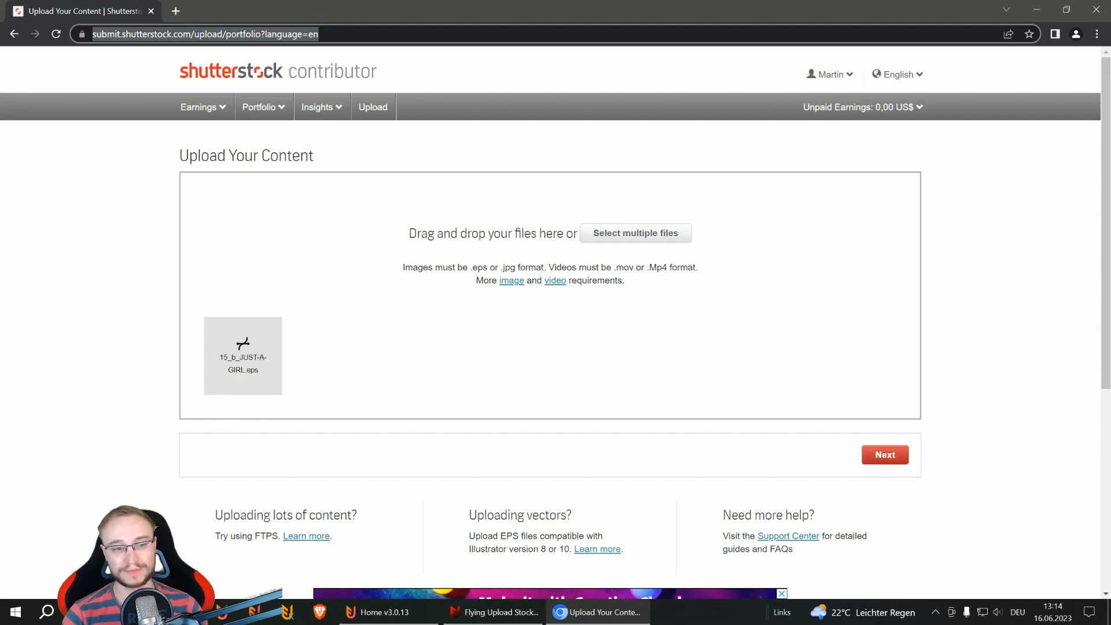
# Advance from Upload Your Content to the Submit content page with Next.
pyautogui.click(884, 454)
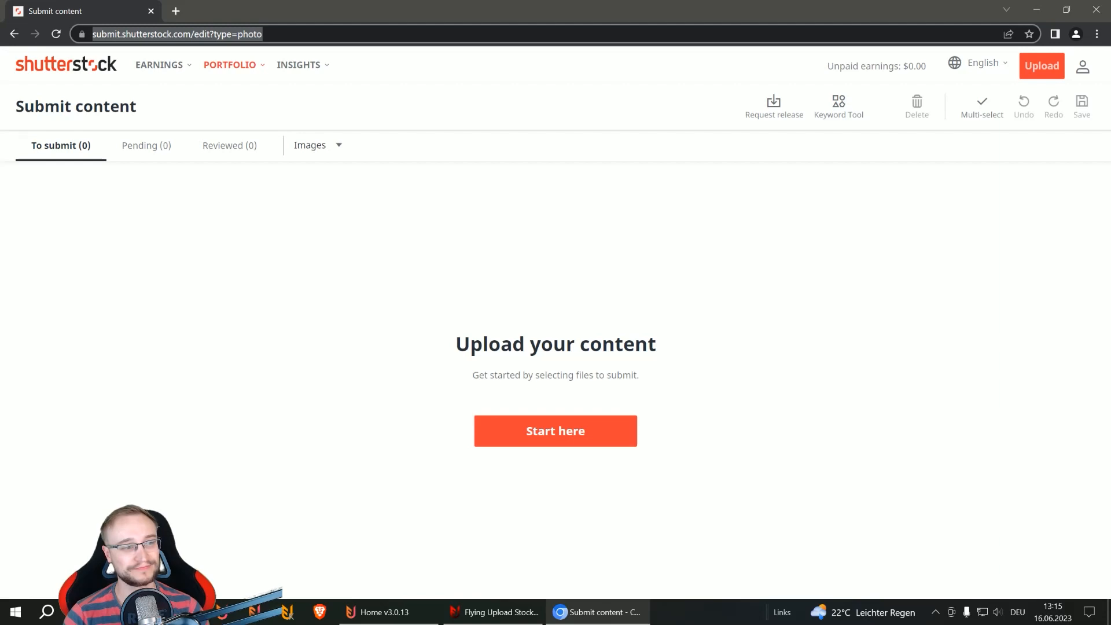
# Describe the frog vector as 'Just A Girl Who Loves Frogs Phrase With A Cartoon Frog', category Arts, frog keywords.
pyautogui.click(555, 431)
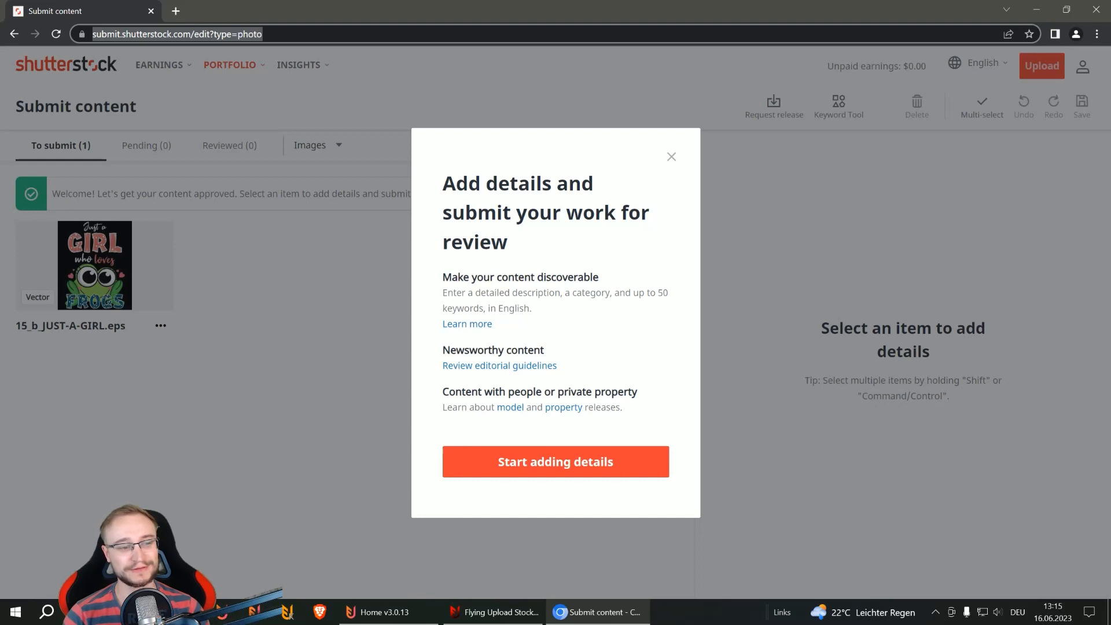
pyautogui.click(670, 157)
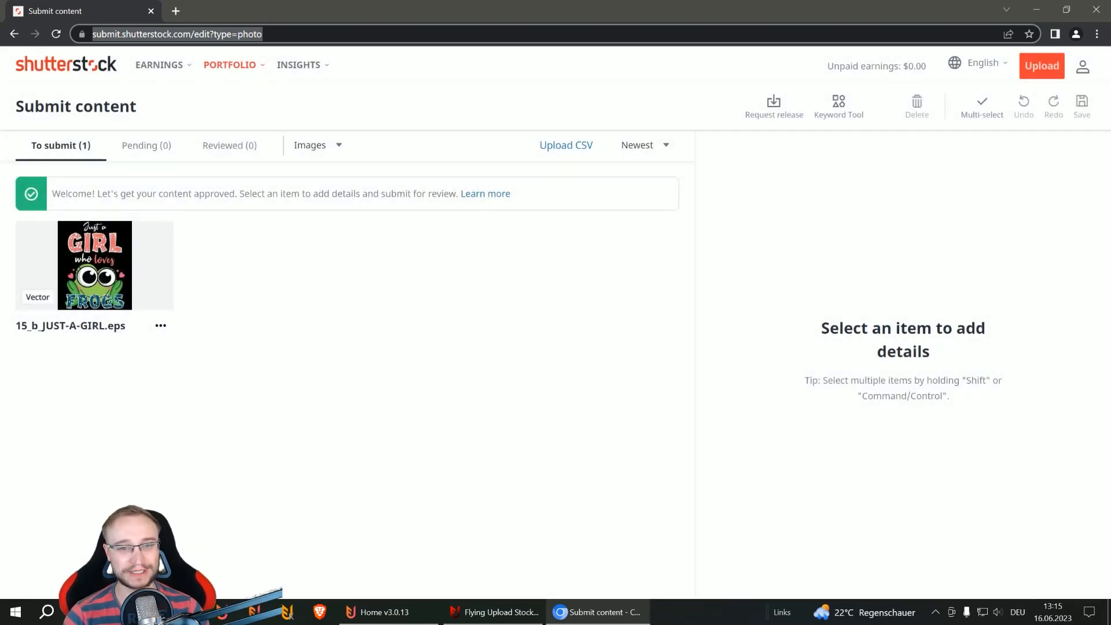
pyautogui.click(94, 265)
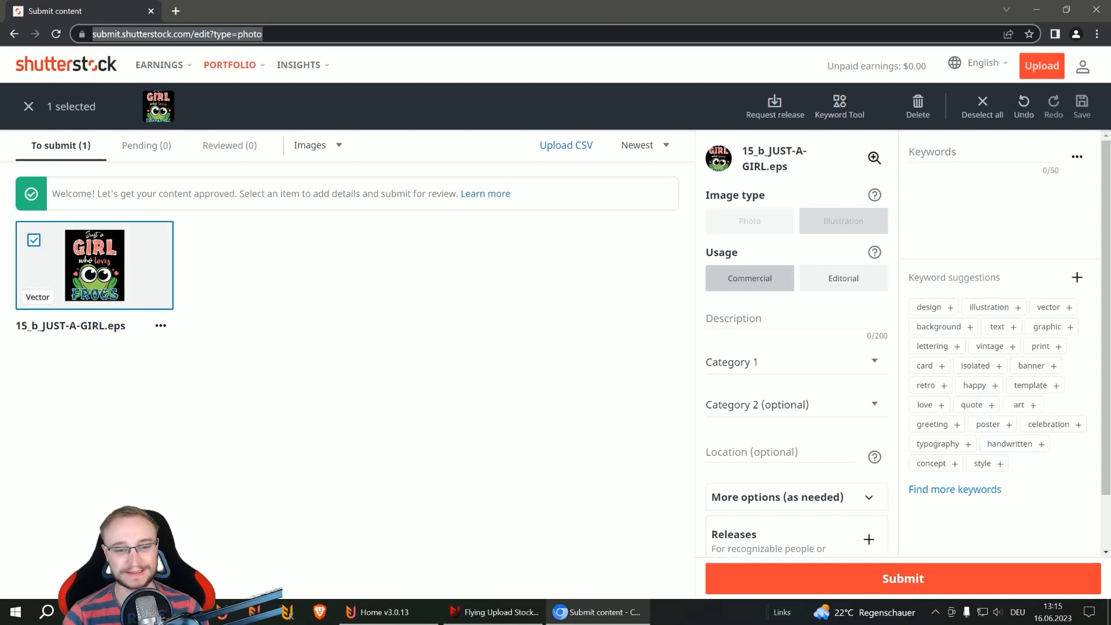
pyautogui.write('Just A Girl Who Loves Frogs Phrase With A Cartoon Frog')
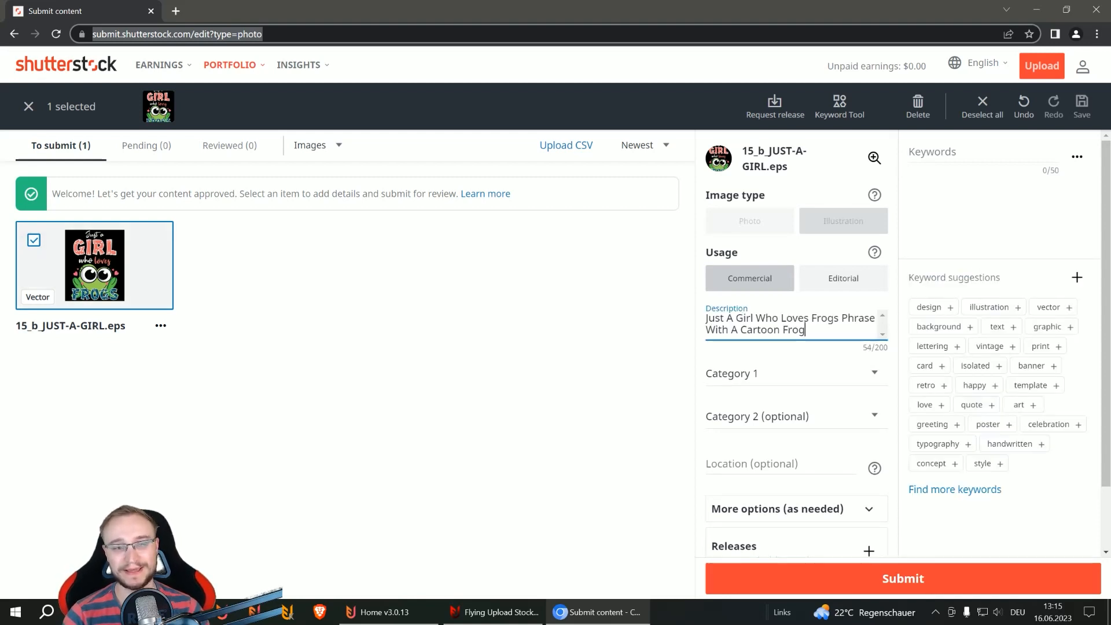
pyautogui.click(793, 373)
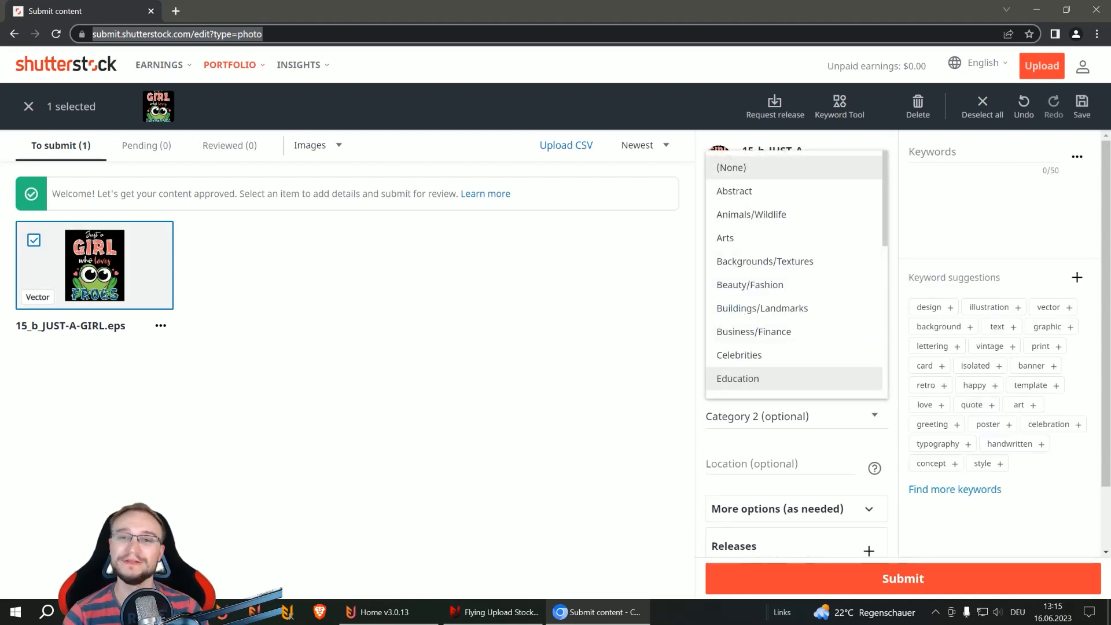
pyautogui.click(725, 237)
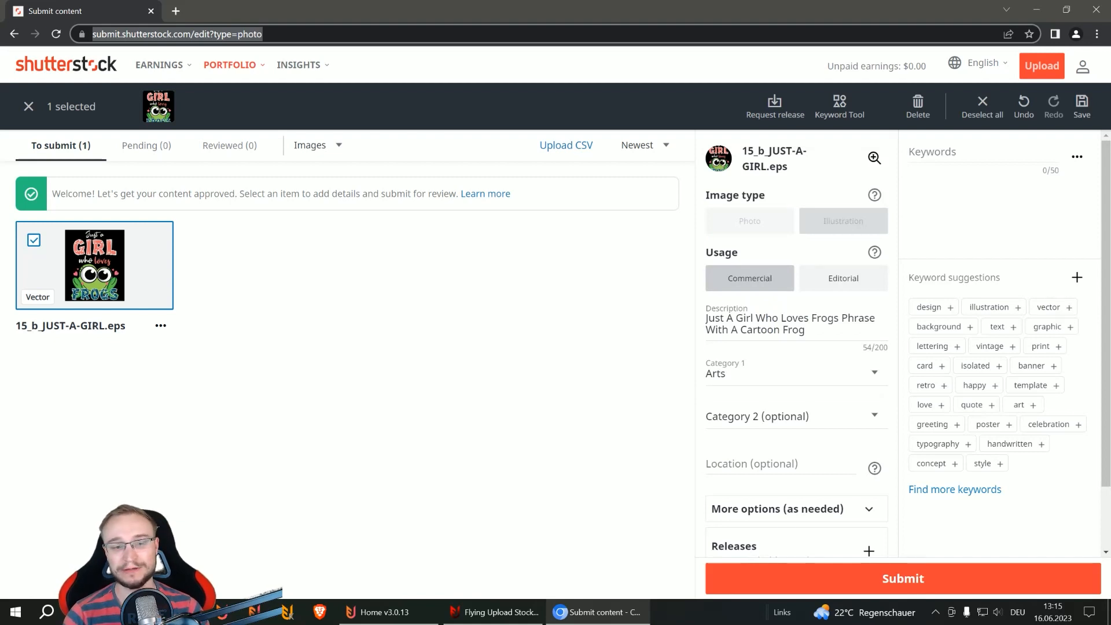
pyautogui.write('animals, girl, cute animals, frog')
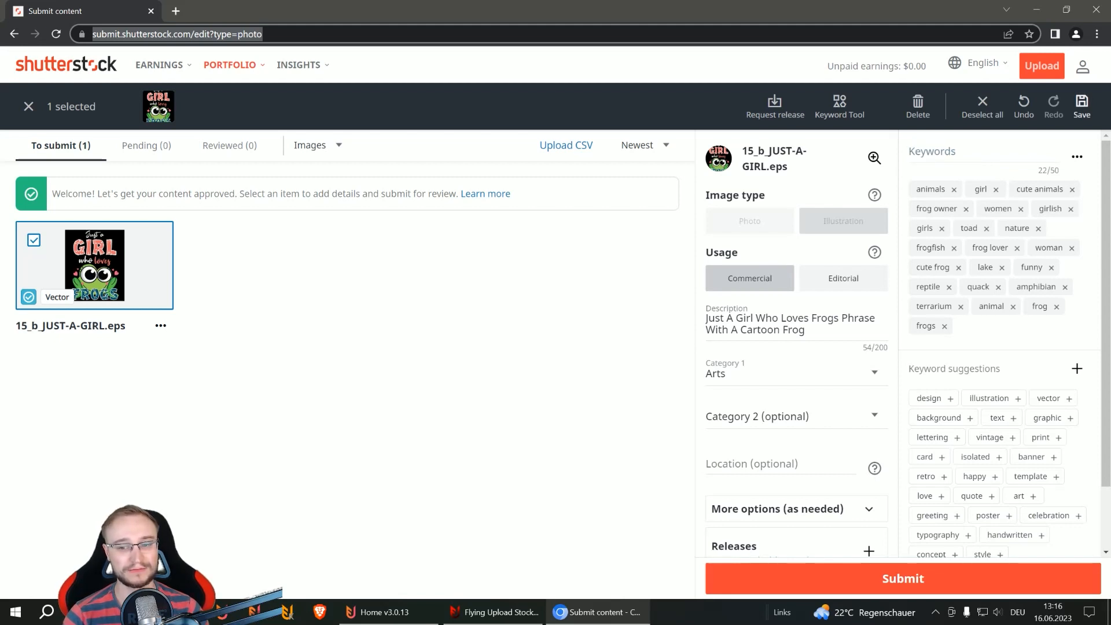
pyautogui.click(1081, 106)
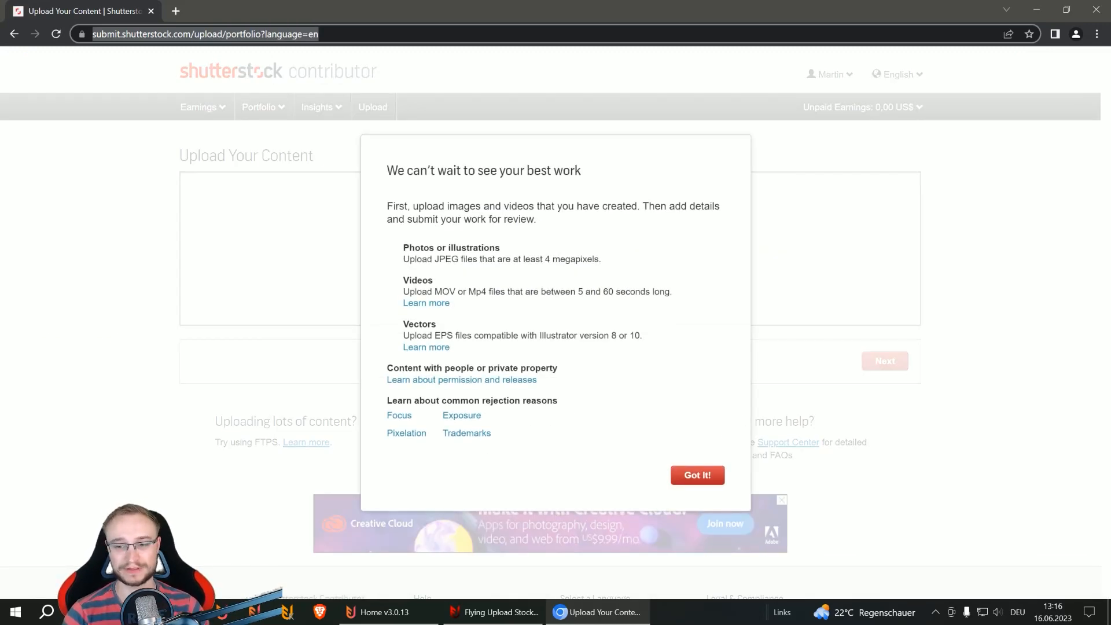
# Dismiss the upload tips, send the GAMER_CONTROLLER EPS on to Submit content, and check Flying Upload.
pyautogui.click(696, 475)
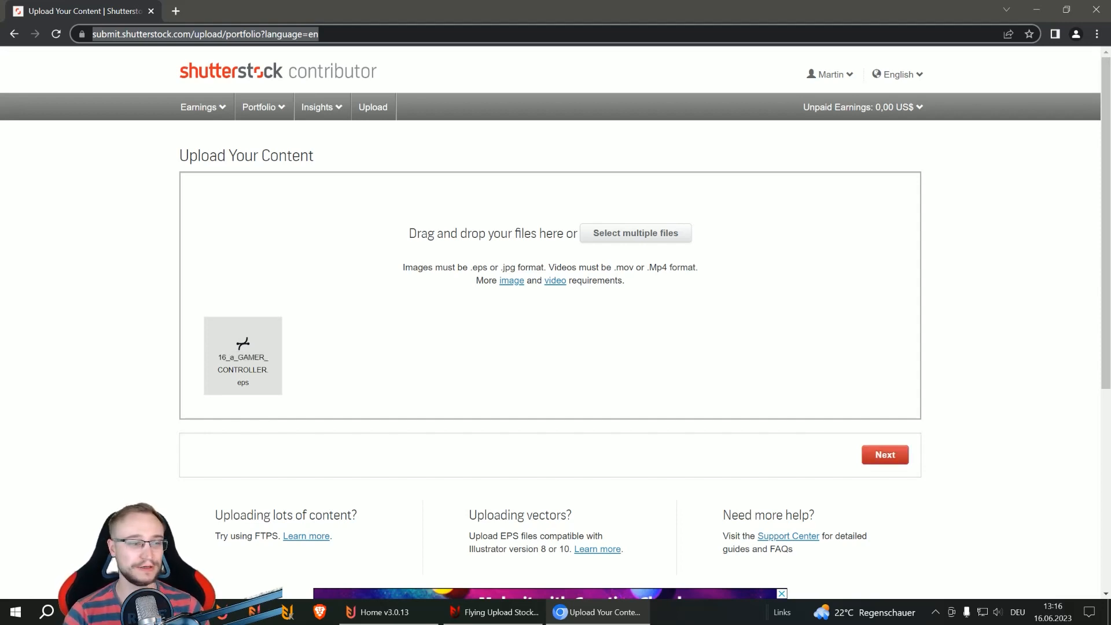
pyautogui.click(884, 454)
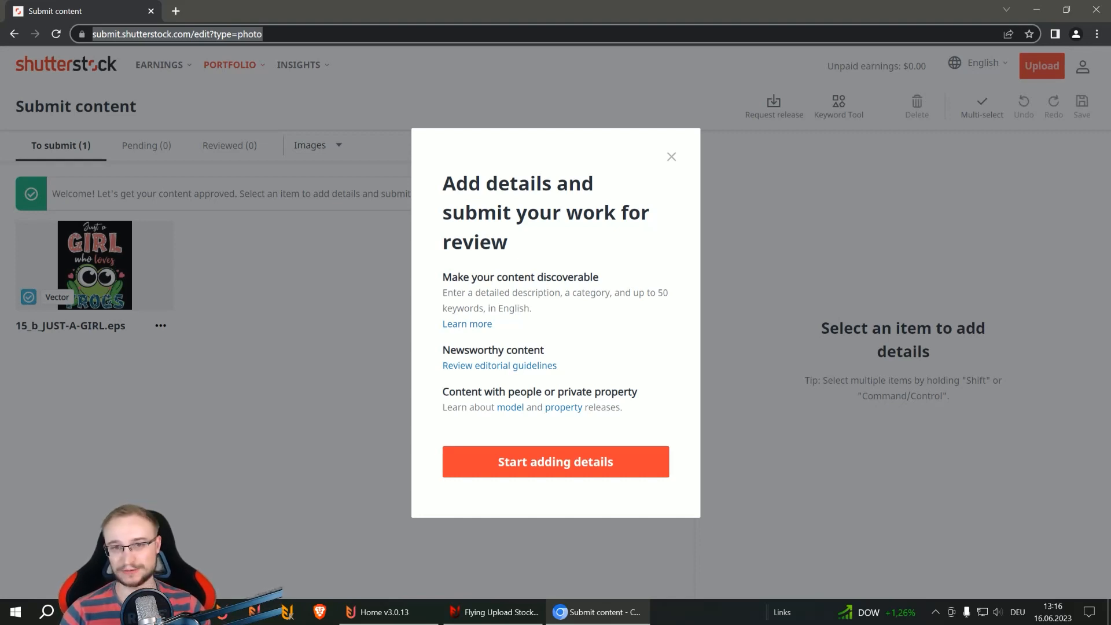
pyautogui.click(554, 461)
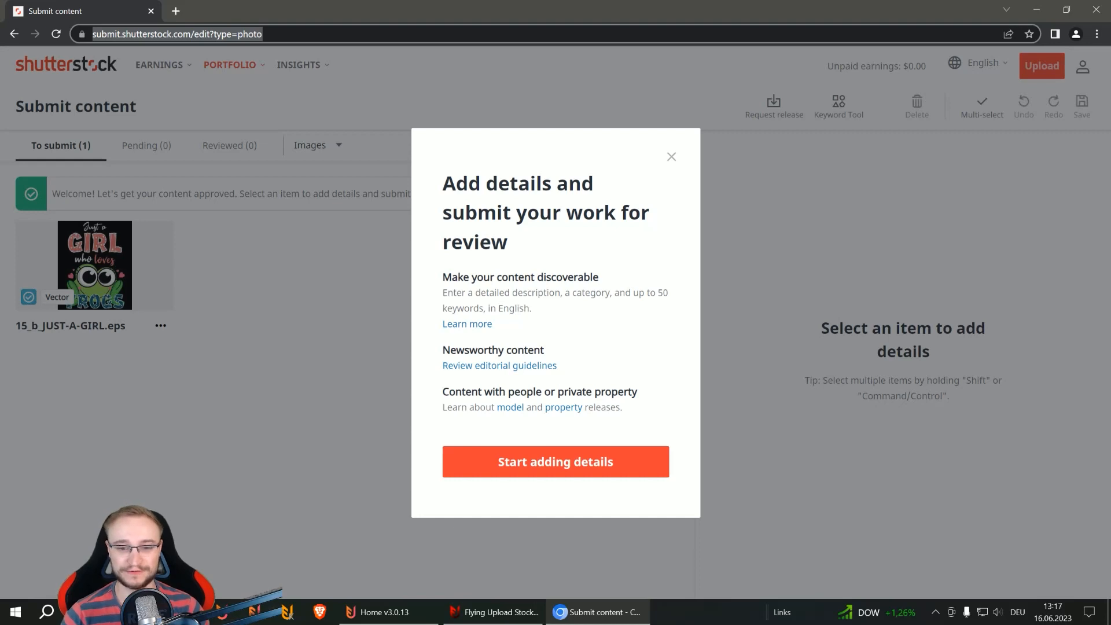
pyautogui.moveTo(864, 285)
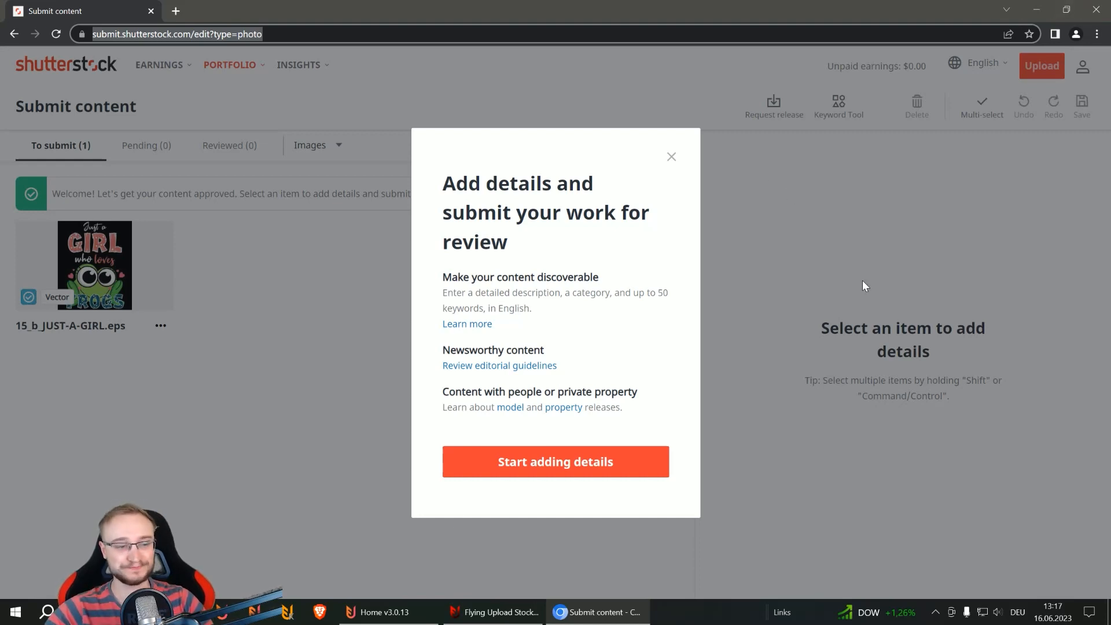
pyautogui.moveTo(416, 510)
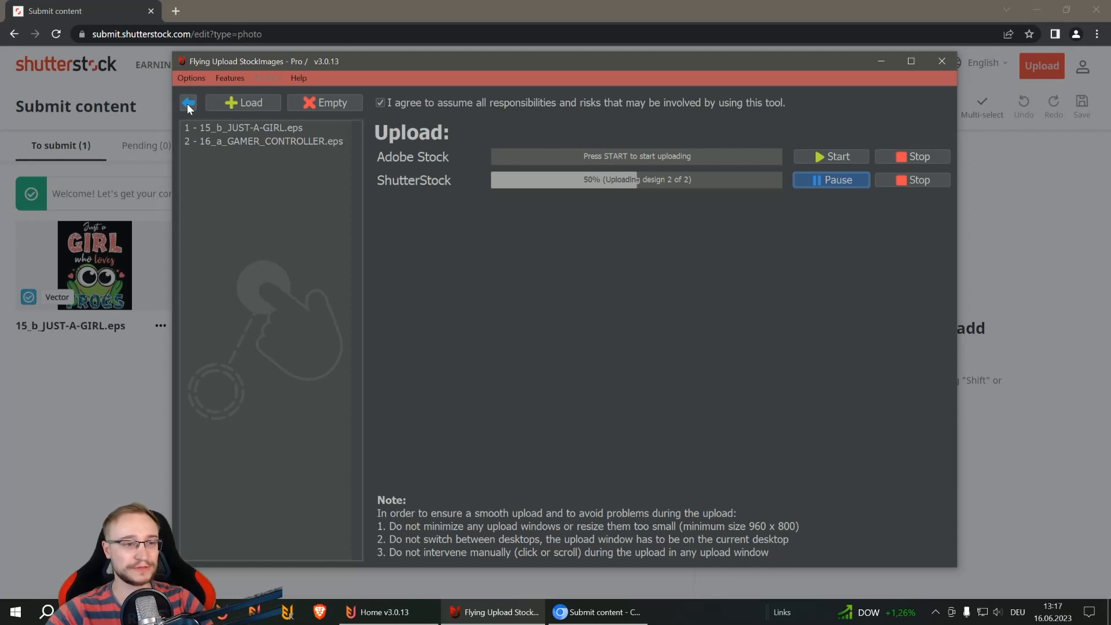
# Show the frog design's stored title and tags in Flying Upload.
pyautogui.click(188, 103)
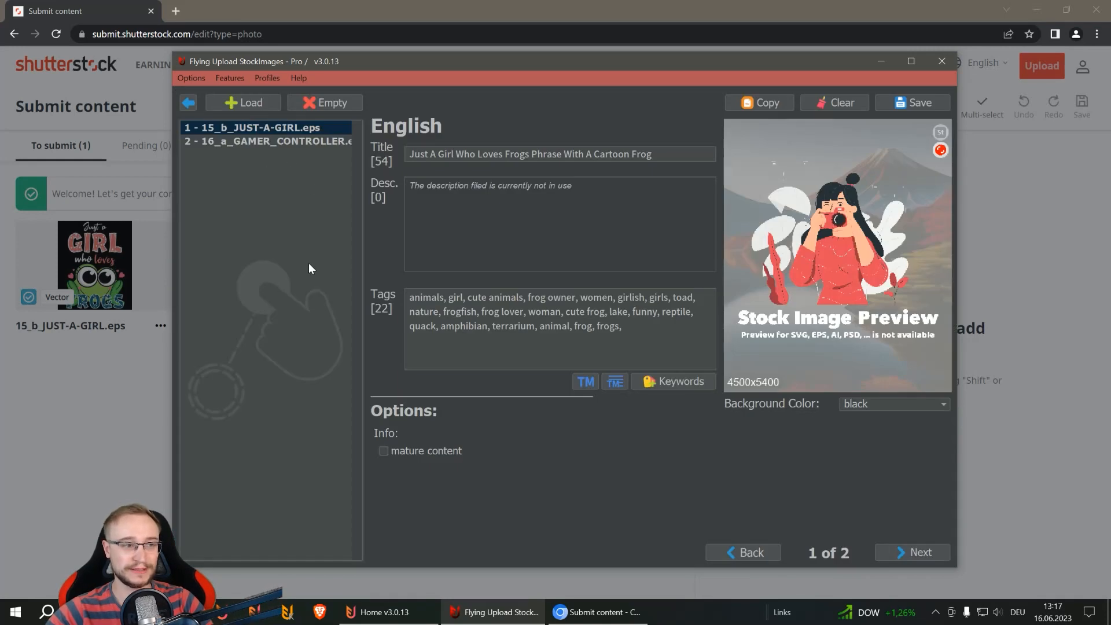
pyautogui.moveTo(316, 218)
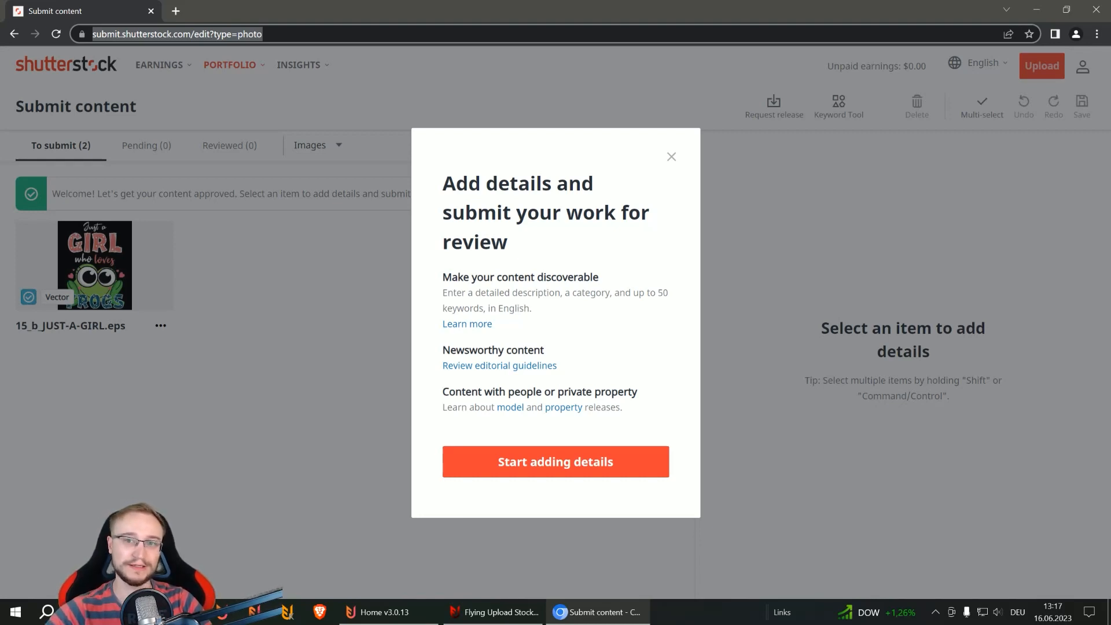
# Describe the controller as 'Gaming Controller Heartbeat For Gamer', category Arts, keywords without 'videogame', saved.
pyautogui.click(555, 461)
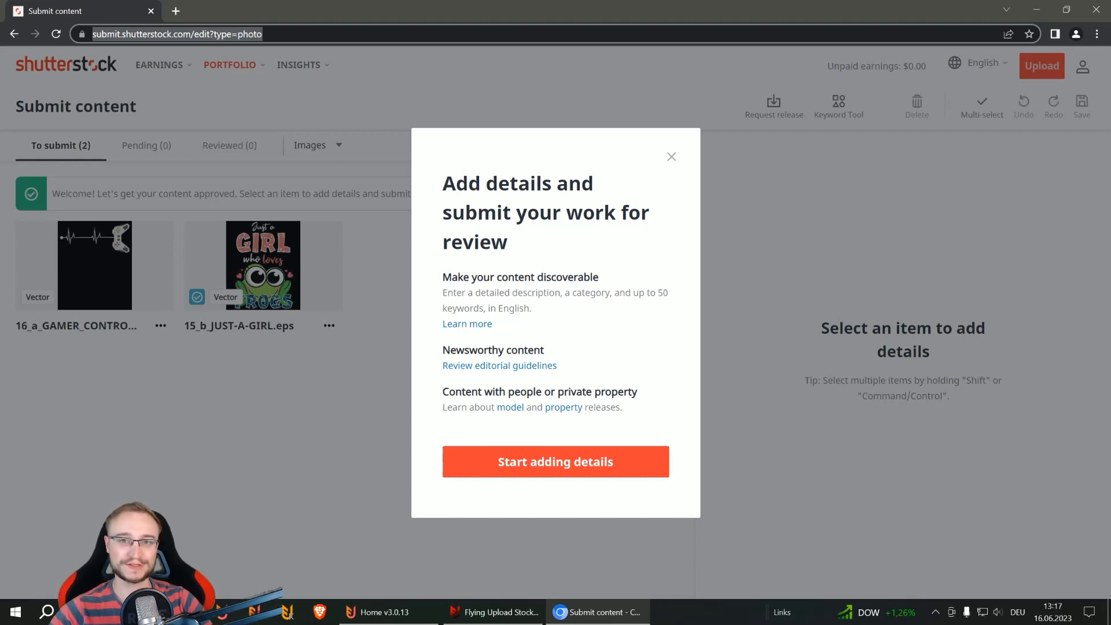
pyautogui.click(670, 157)
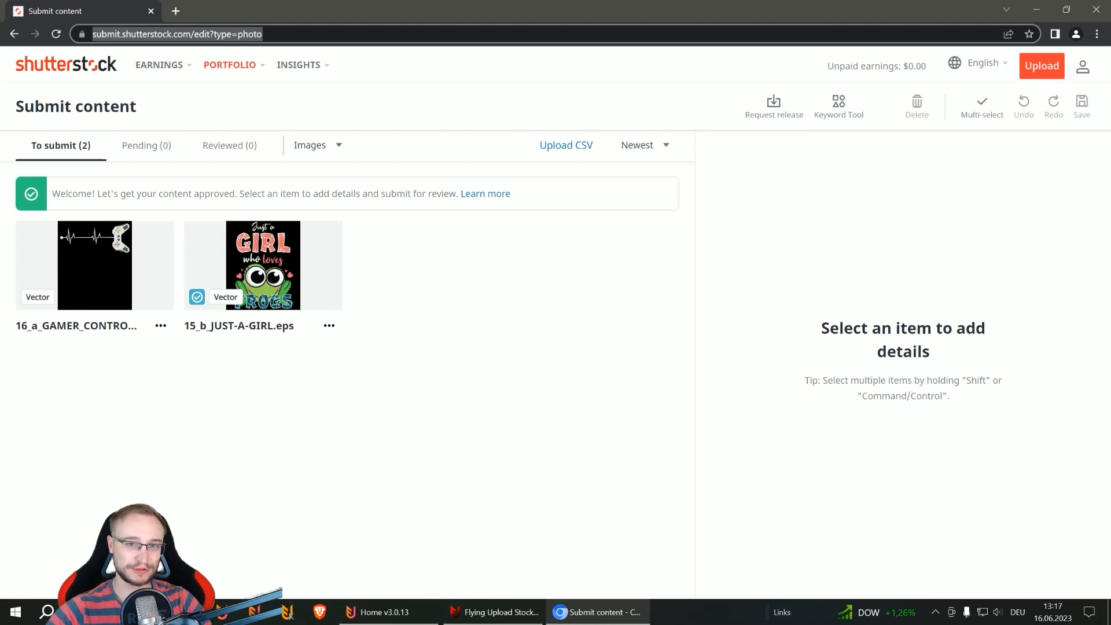
pyautogui.click(93, 265)
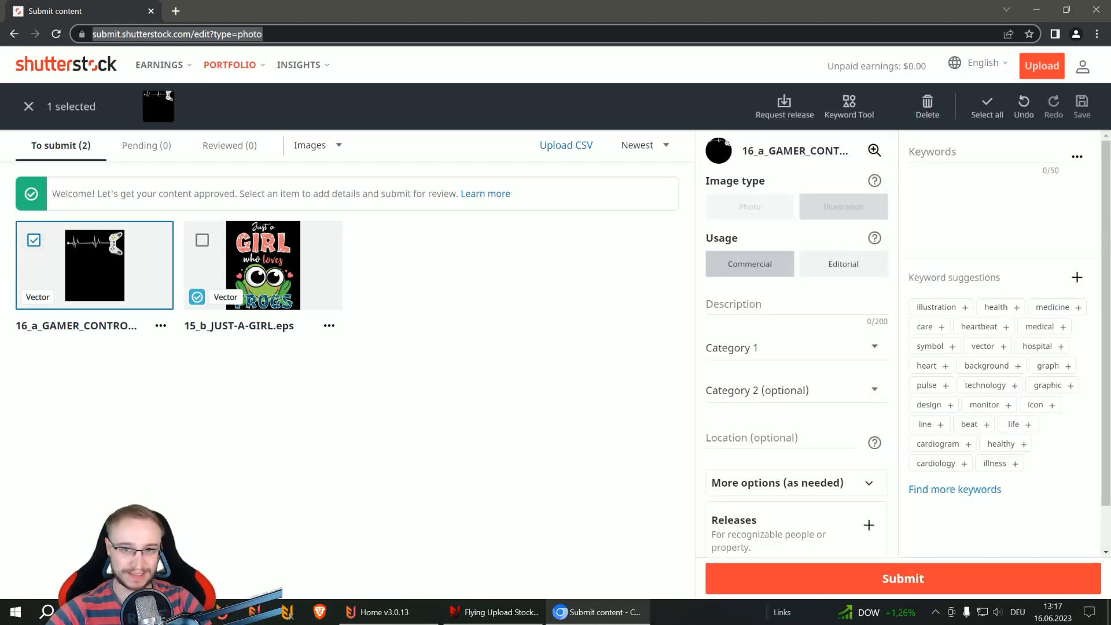
pyautogui.write('Gaming Controller Heartbeat For Gamer')
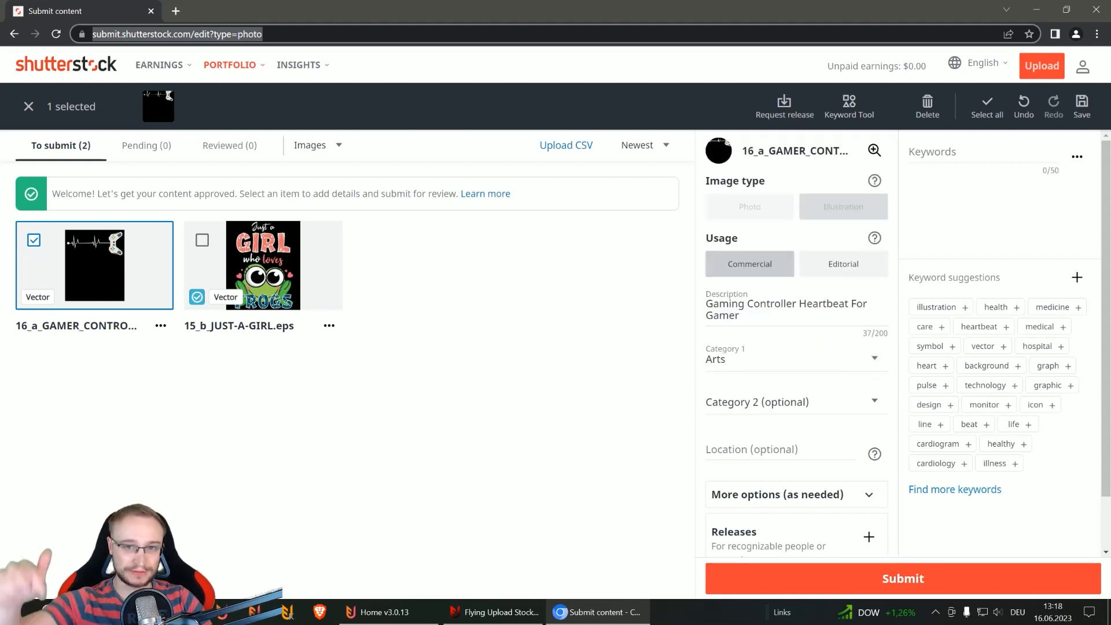
pyautogui.write('controller, gamer, game, gaming')
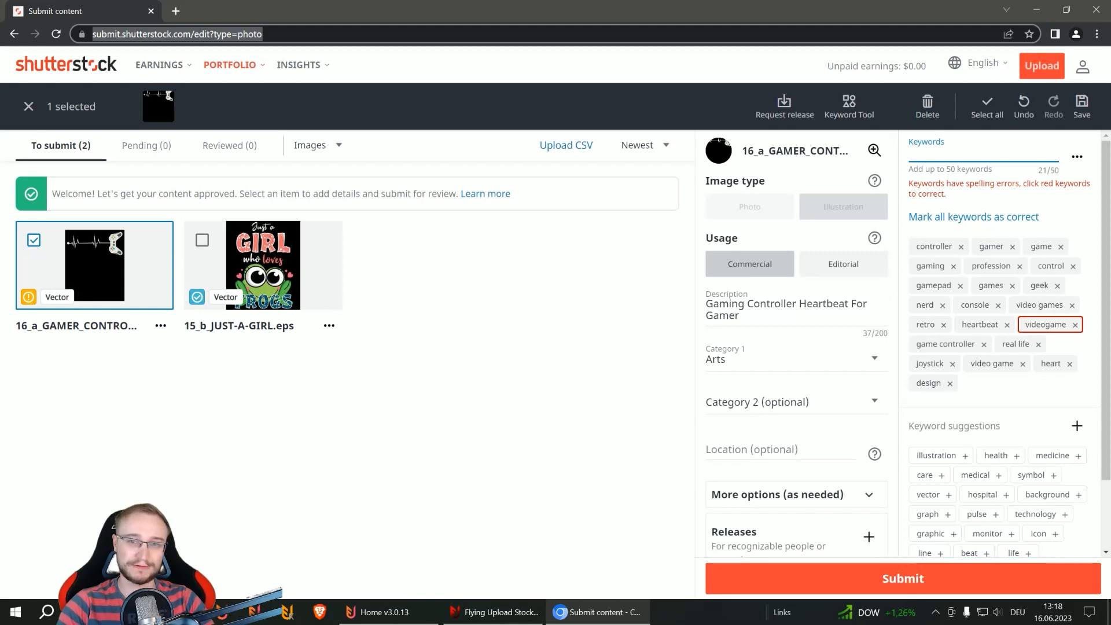
pyautogui.click(985, 155)
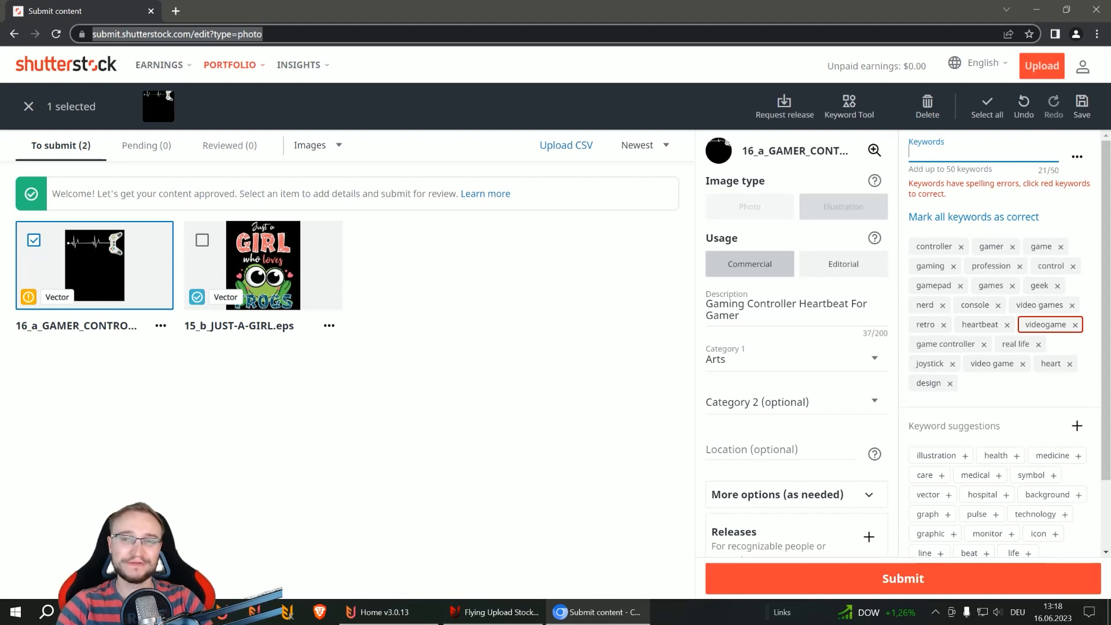
pyautogui.click(1073, 324)
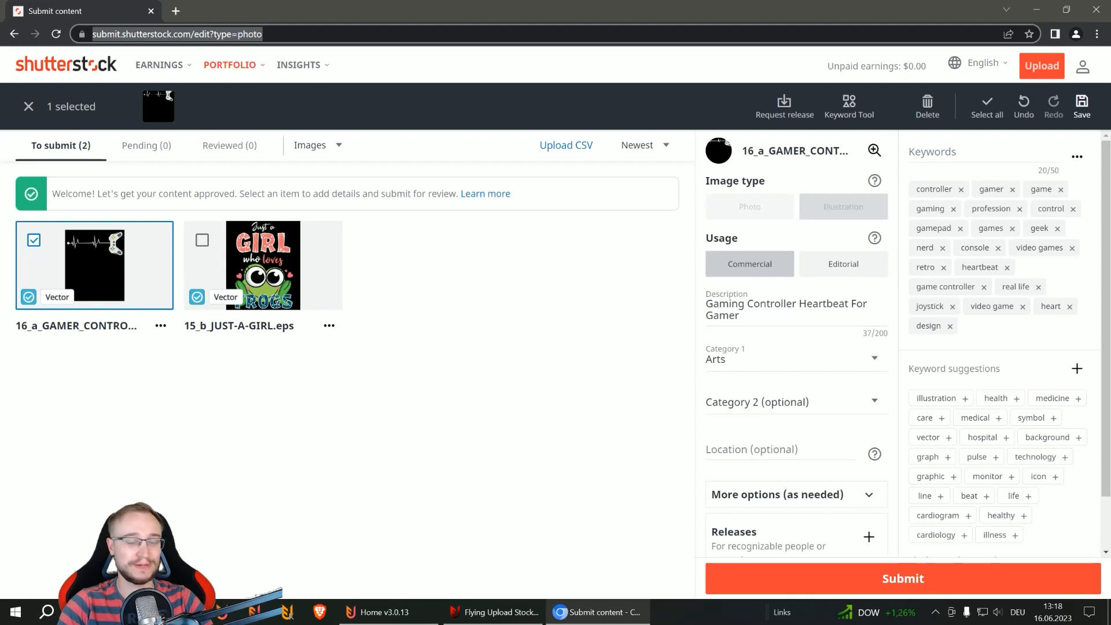
pyautogui.click(1082, 103)
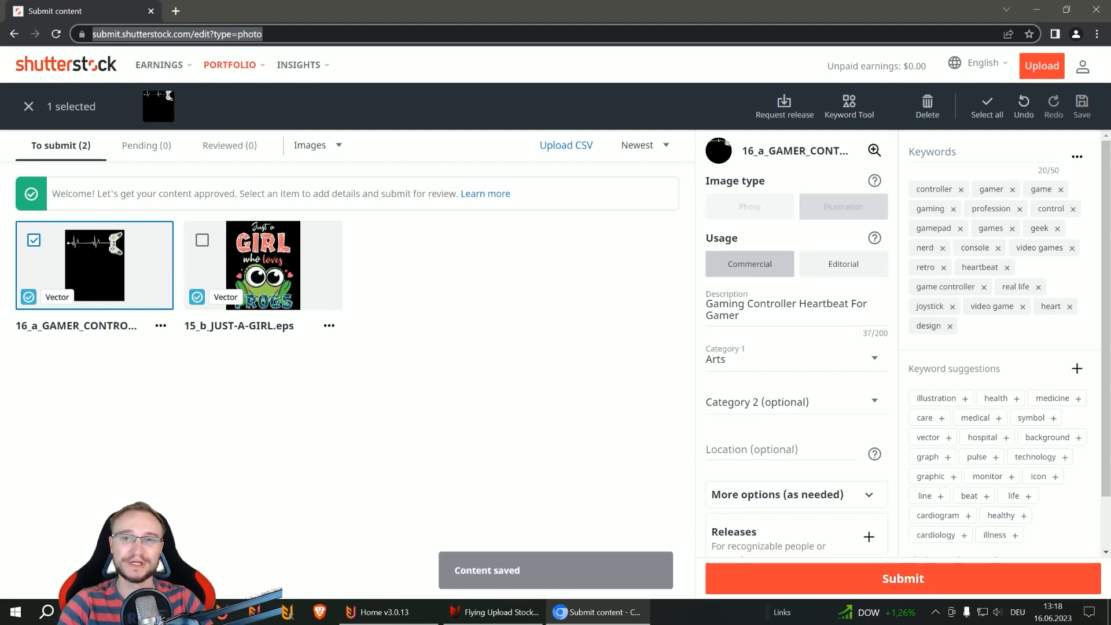